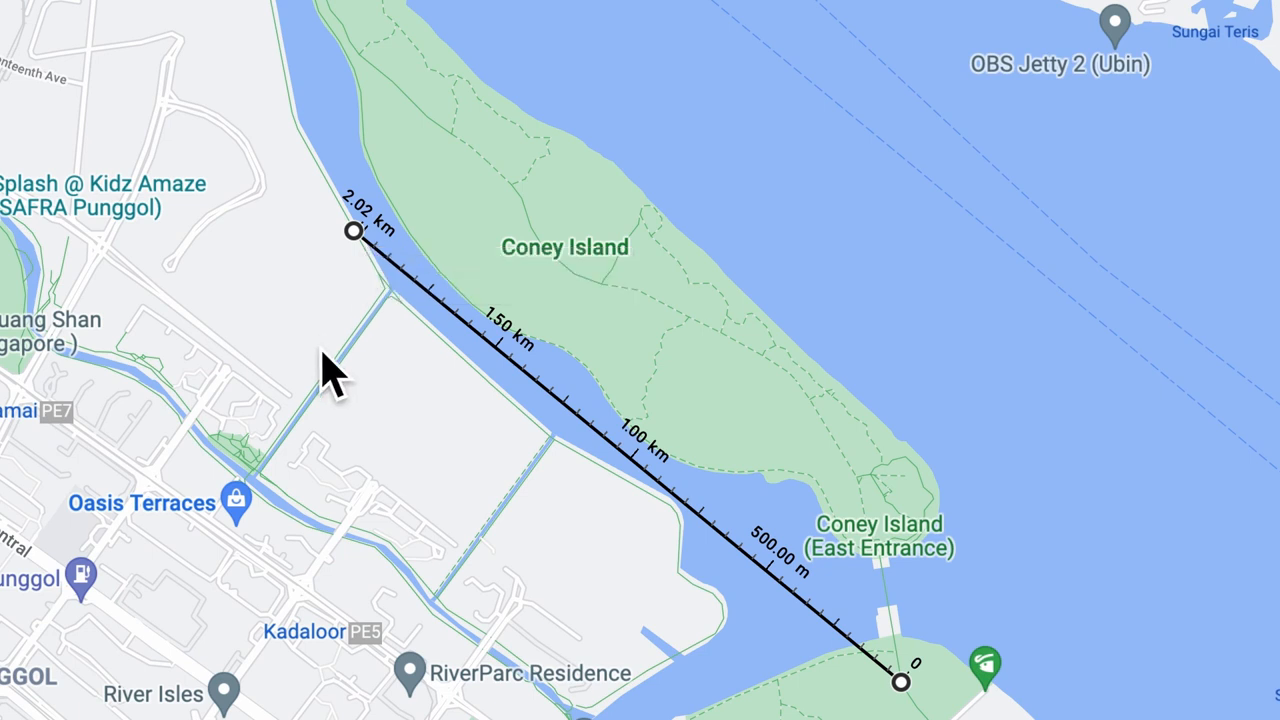
pyautogui.moveTo(300, 325)
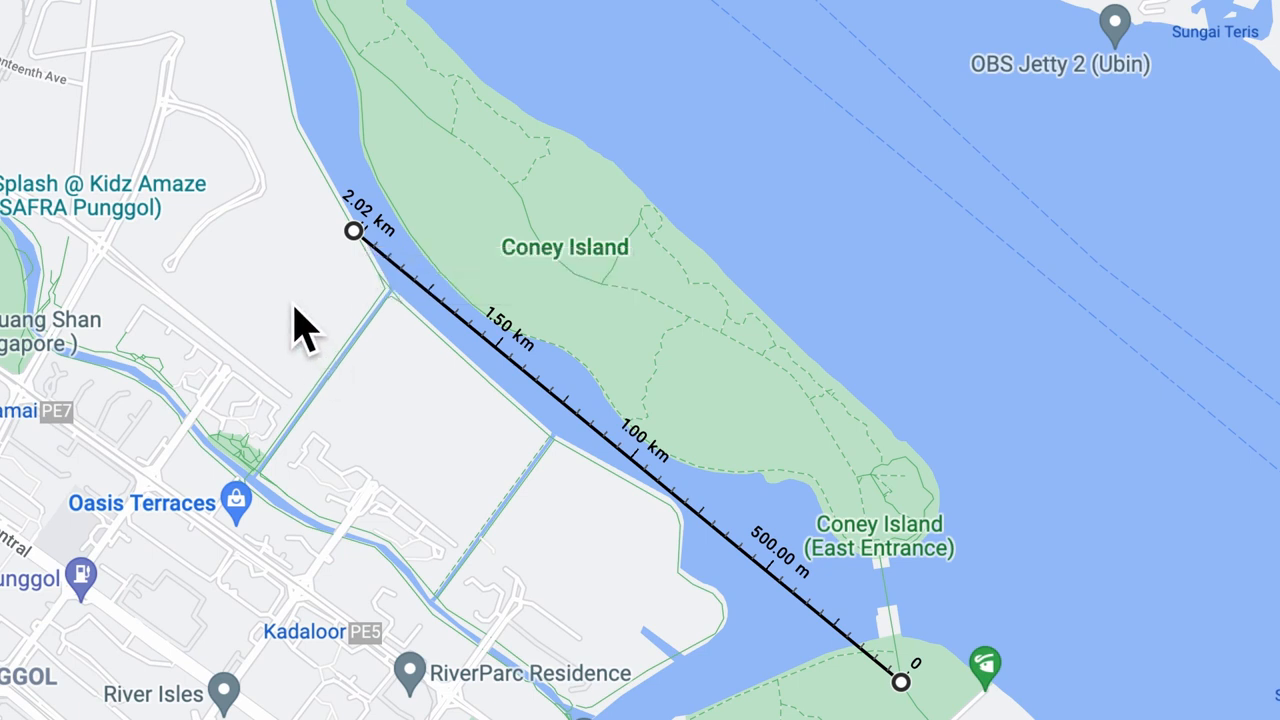
pyautogui.moveTo(360, 270)
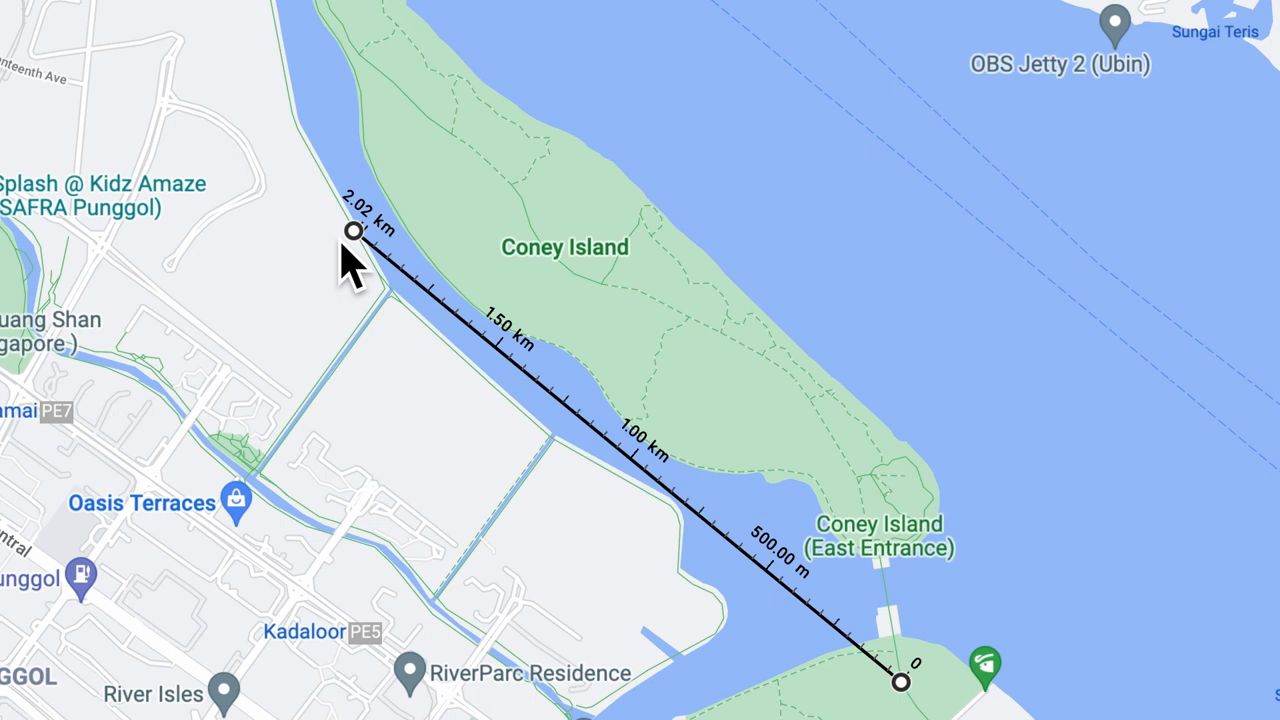
# - Compare the CNC machining, sheet metal and 3D printing quote options
pyautogui.moveTo(352, 232); pyautogui.dragTo(318, 123)
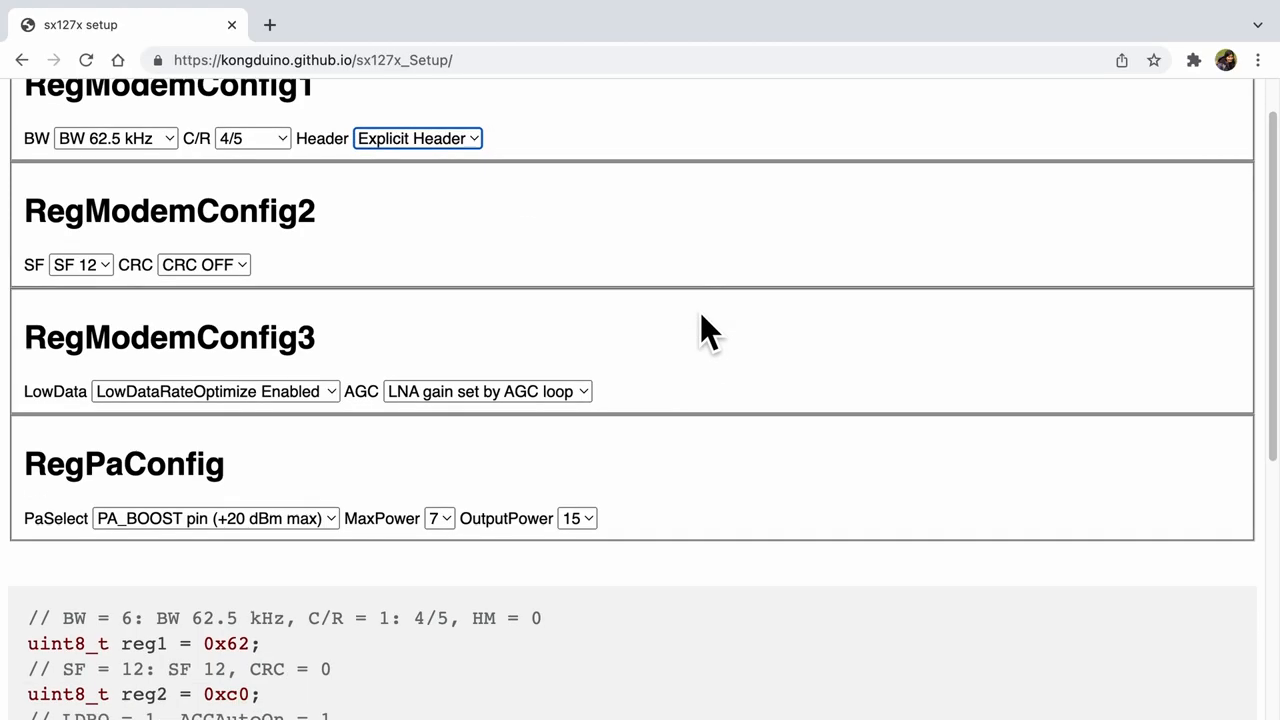
pyautogui.scroll(-3)
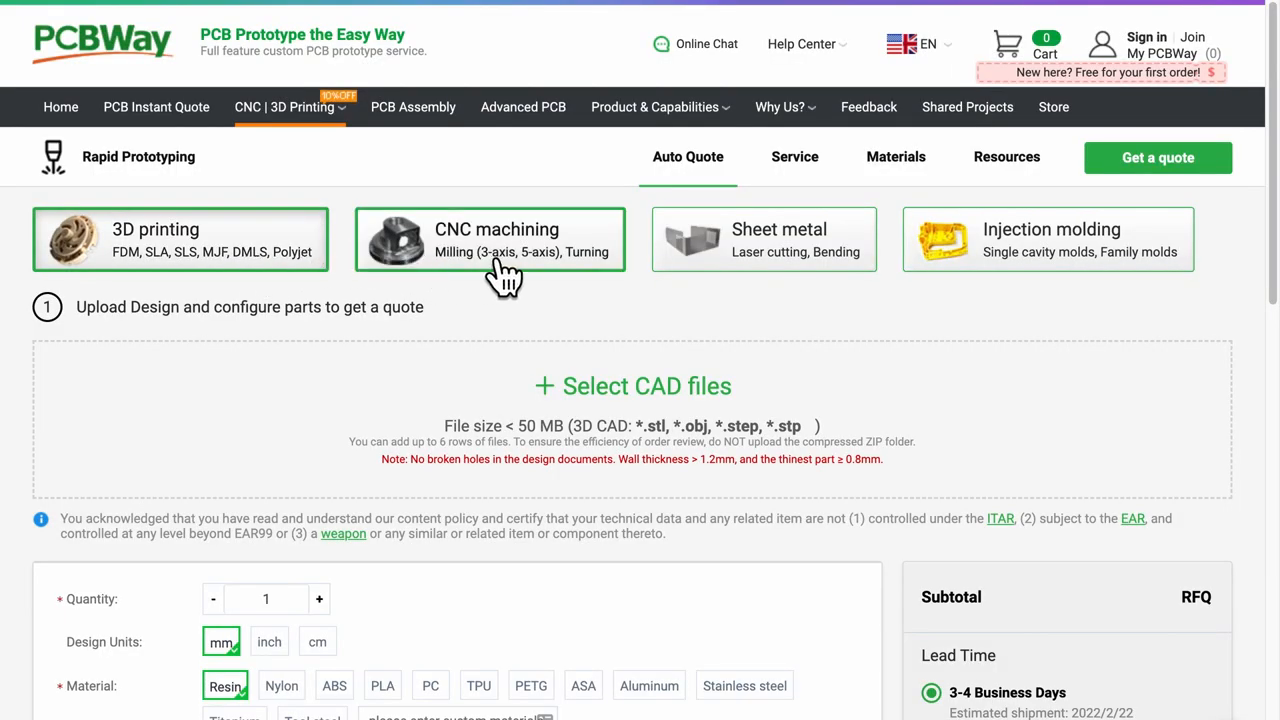
pyautogui.click(490, 240)
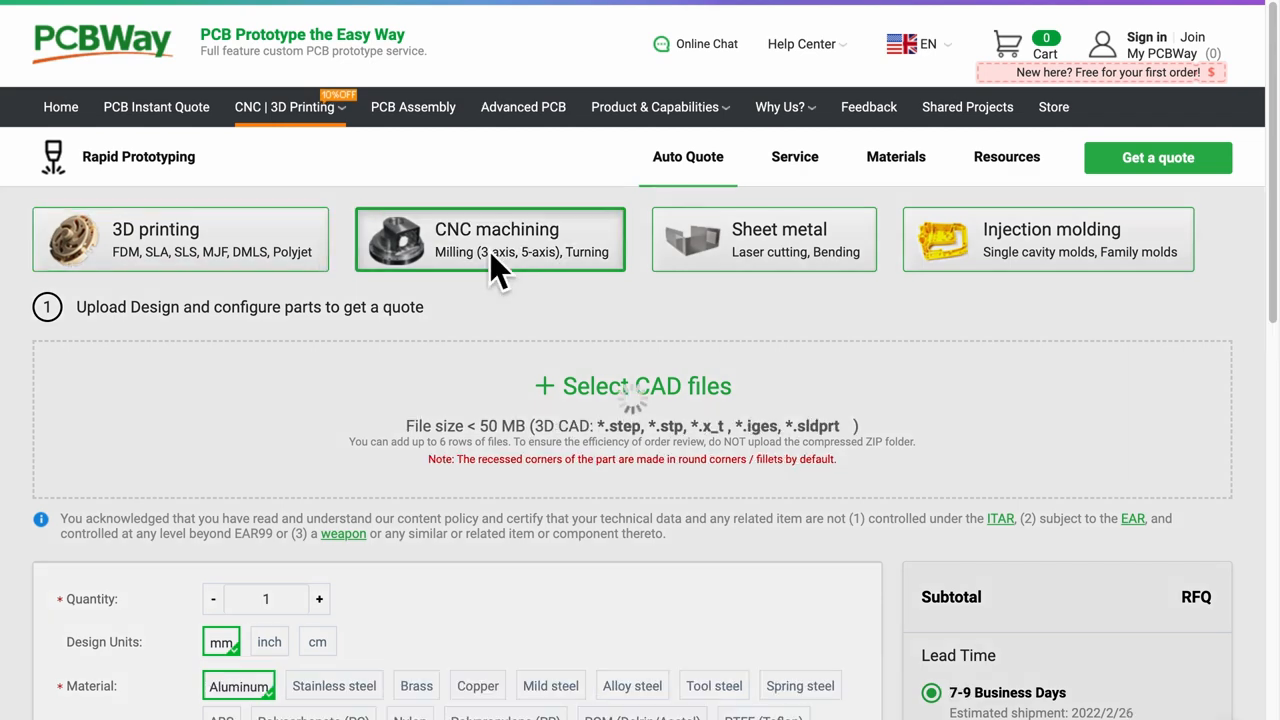
pyautogui.click(763, 239)
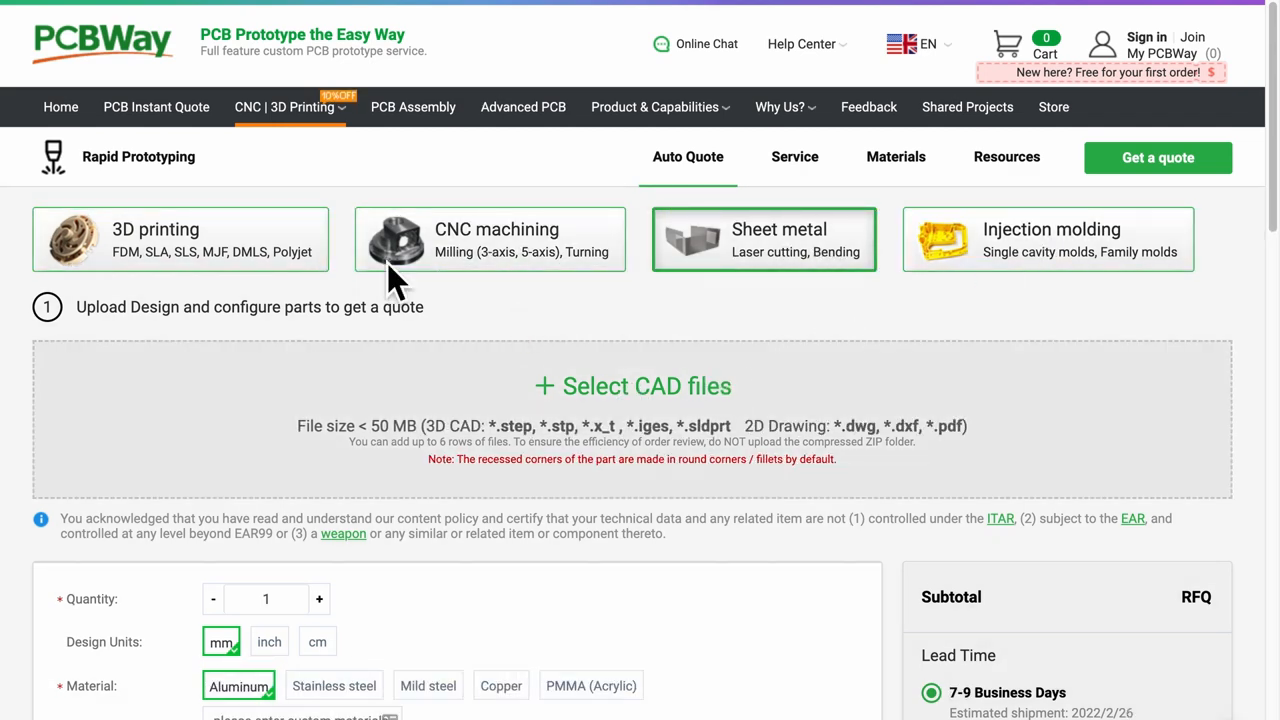
pyautogui.click(180, 239)
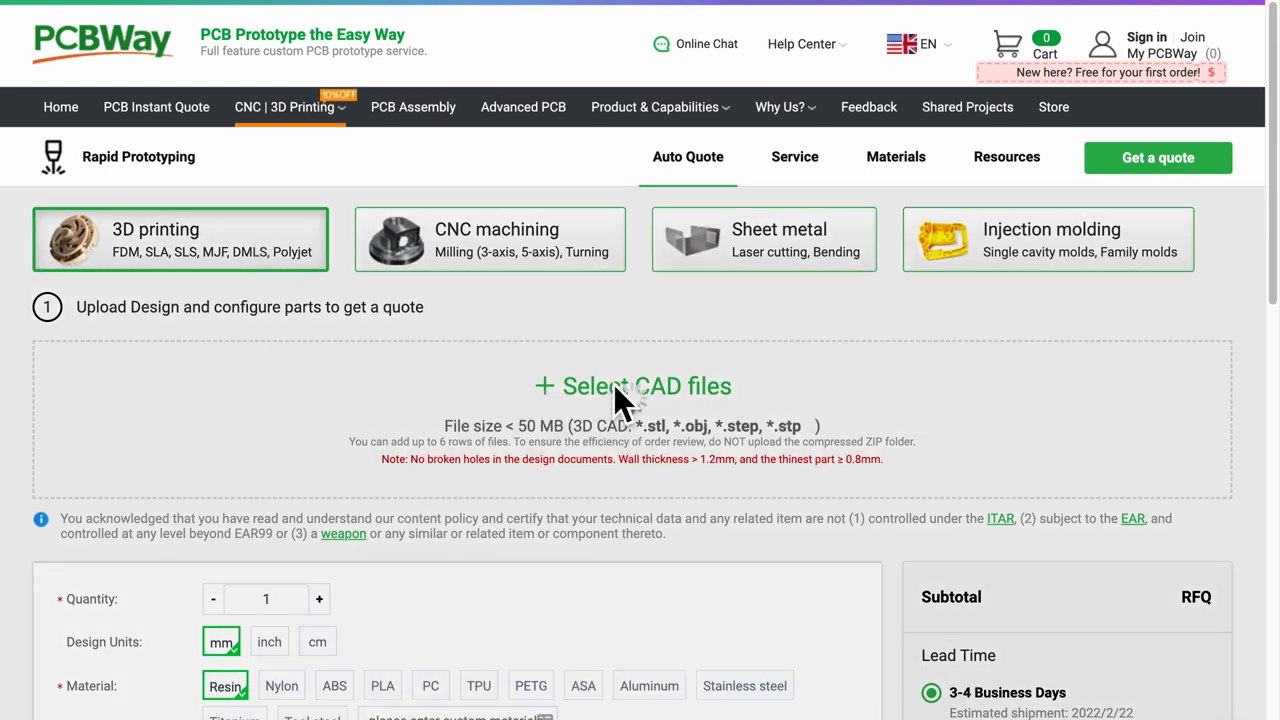
pyautogui.moveTo(720, 430)
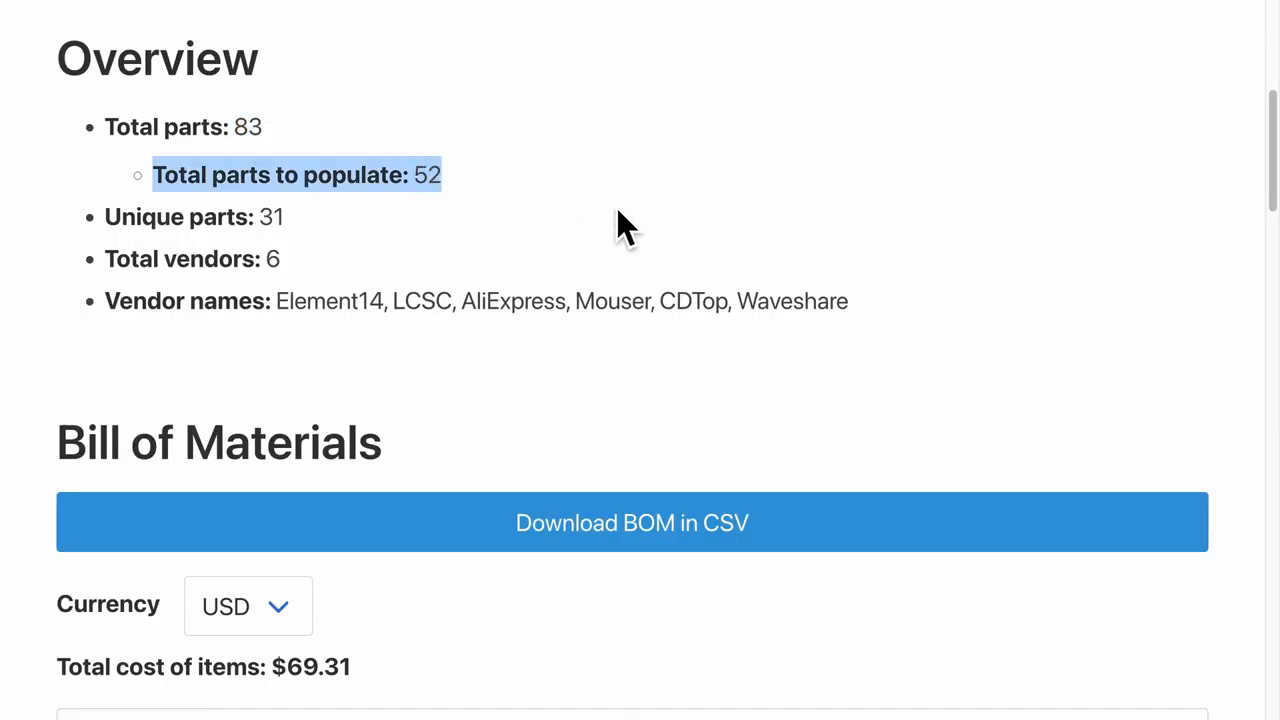
# - Search the bill of materials for 'test', then clear the search
pyautogui.scroll(-3)
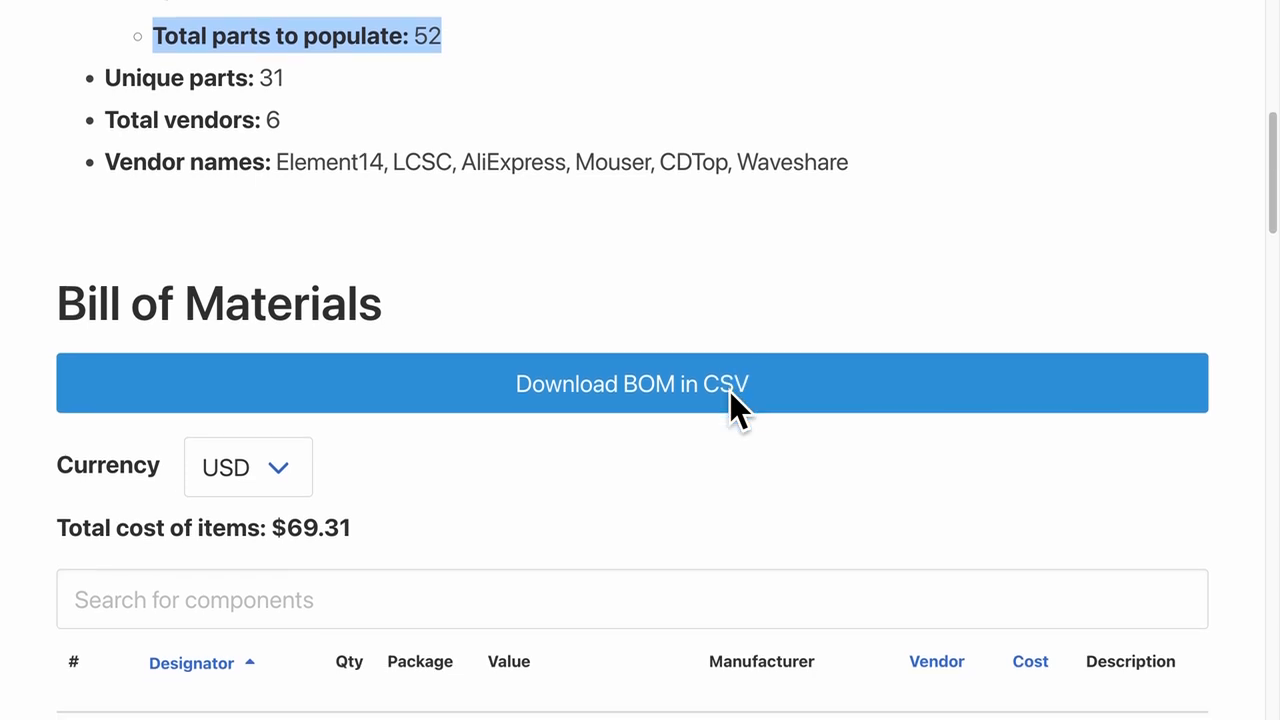
pyautogui.write('test')
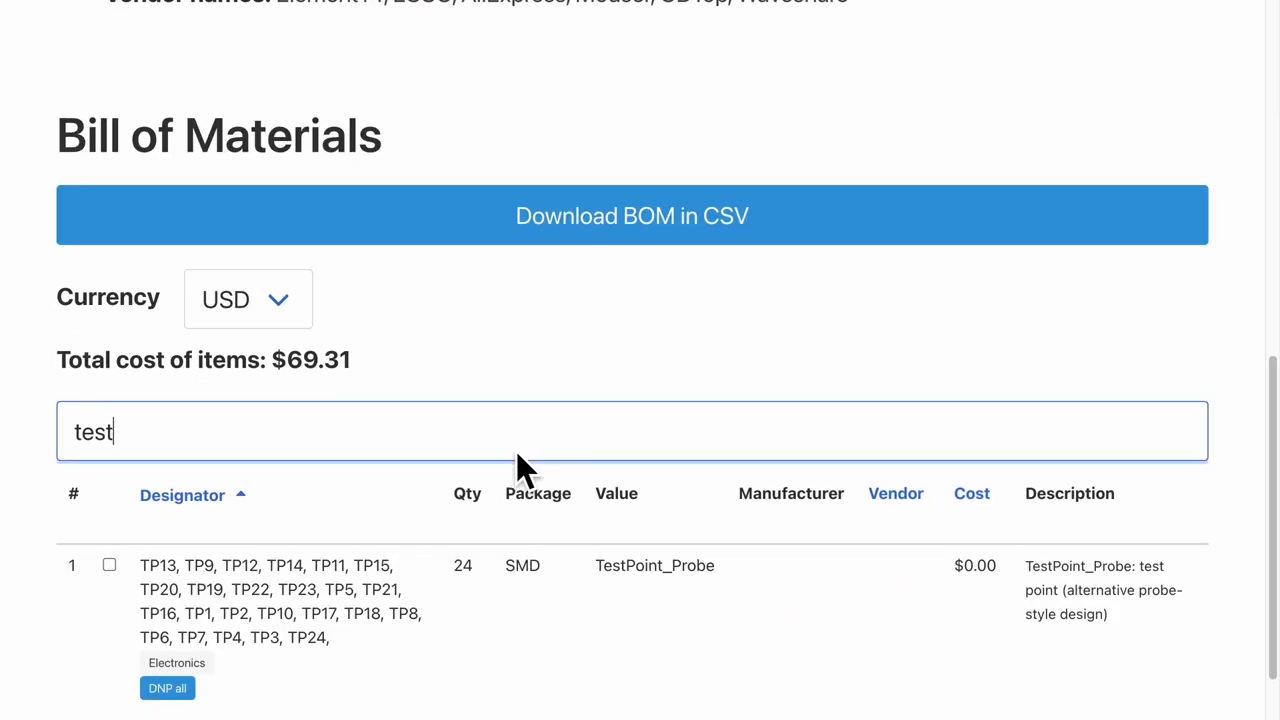
pyautogui.scroll(3)
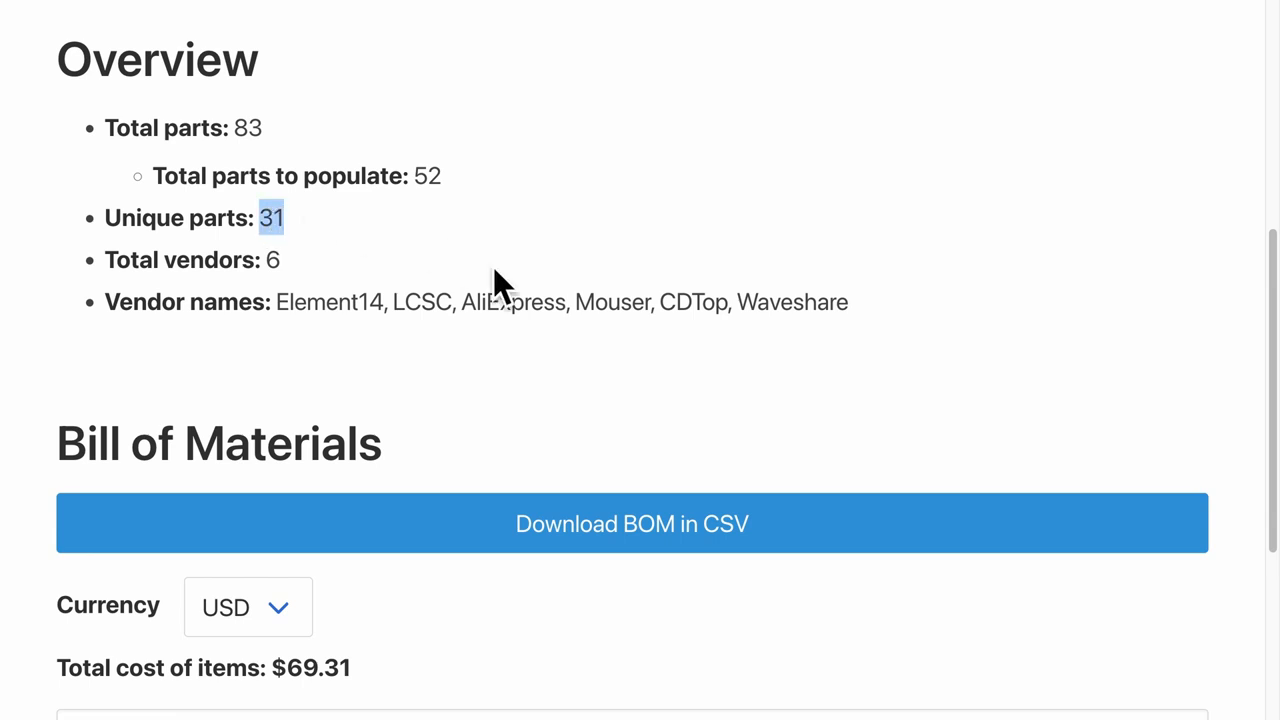
pyautogui.scroll(-3)
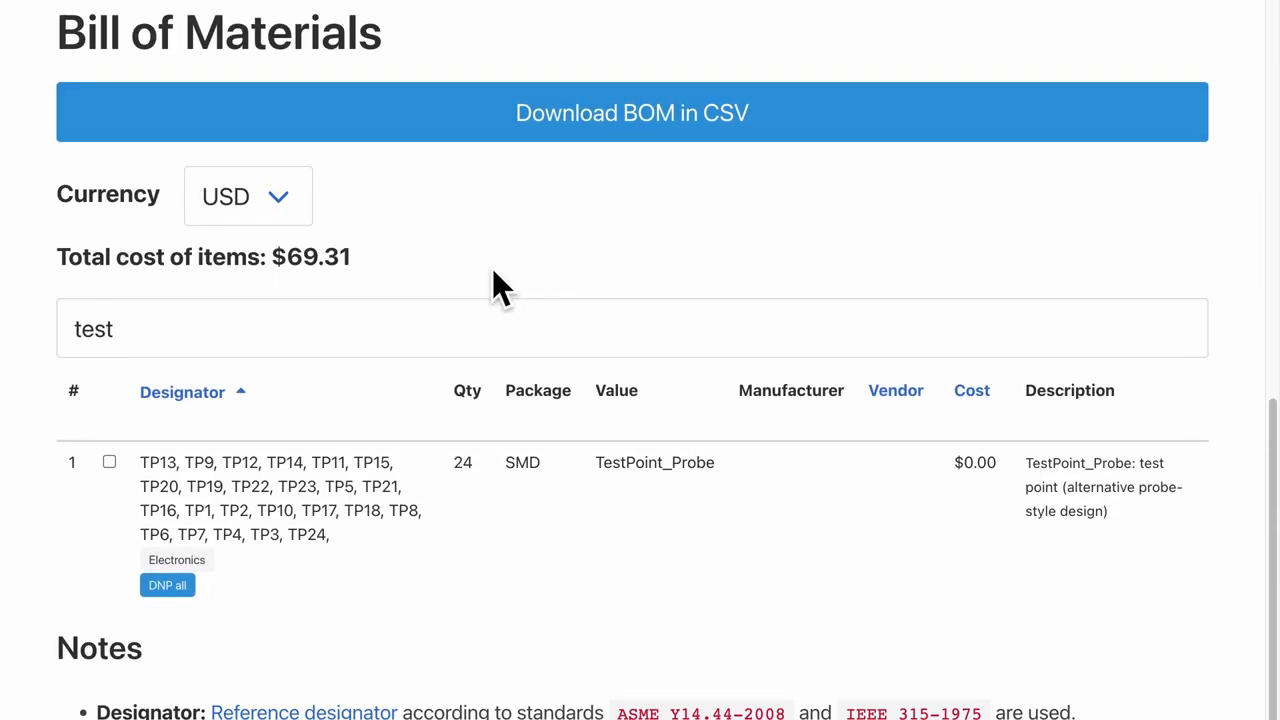
# - Switch the BOM currency to INR, then to EUR
pyautogui.click(247, 196)
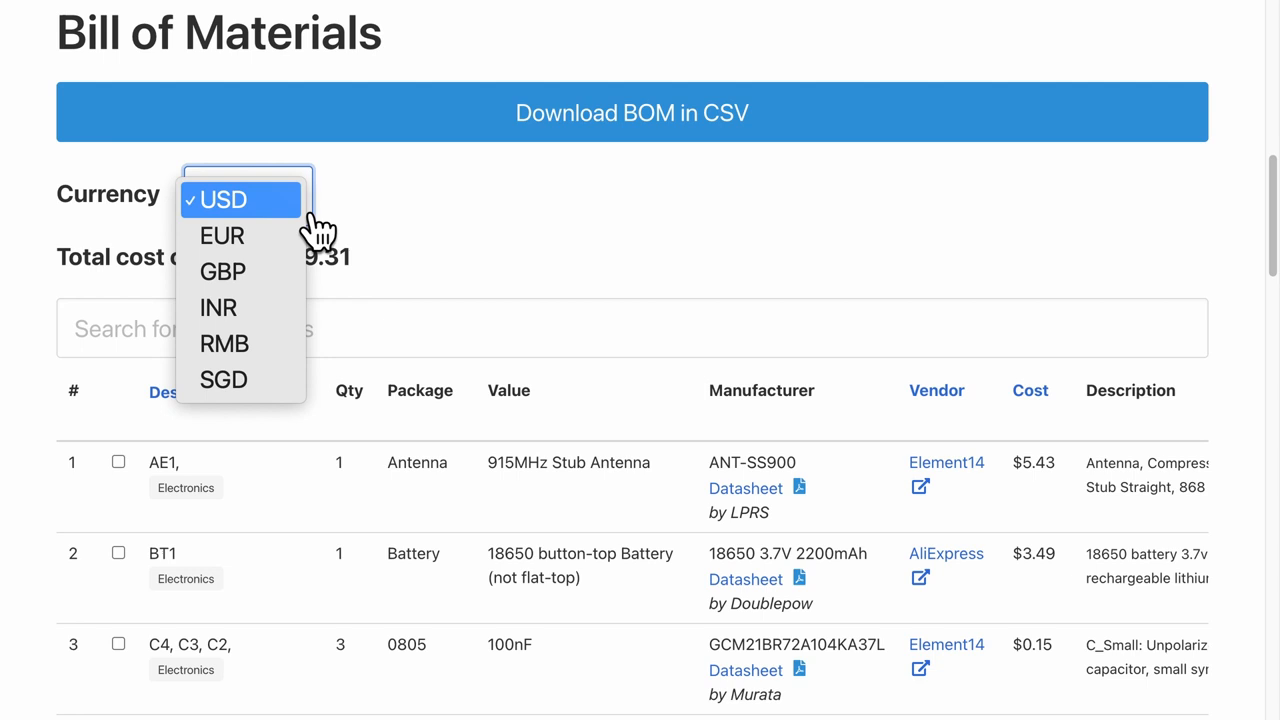
pyautogui.click(218, 307)
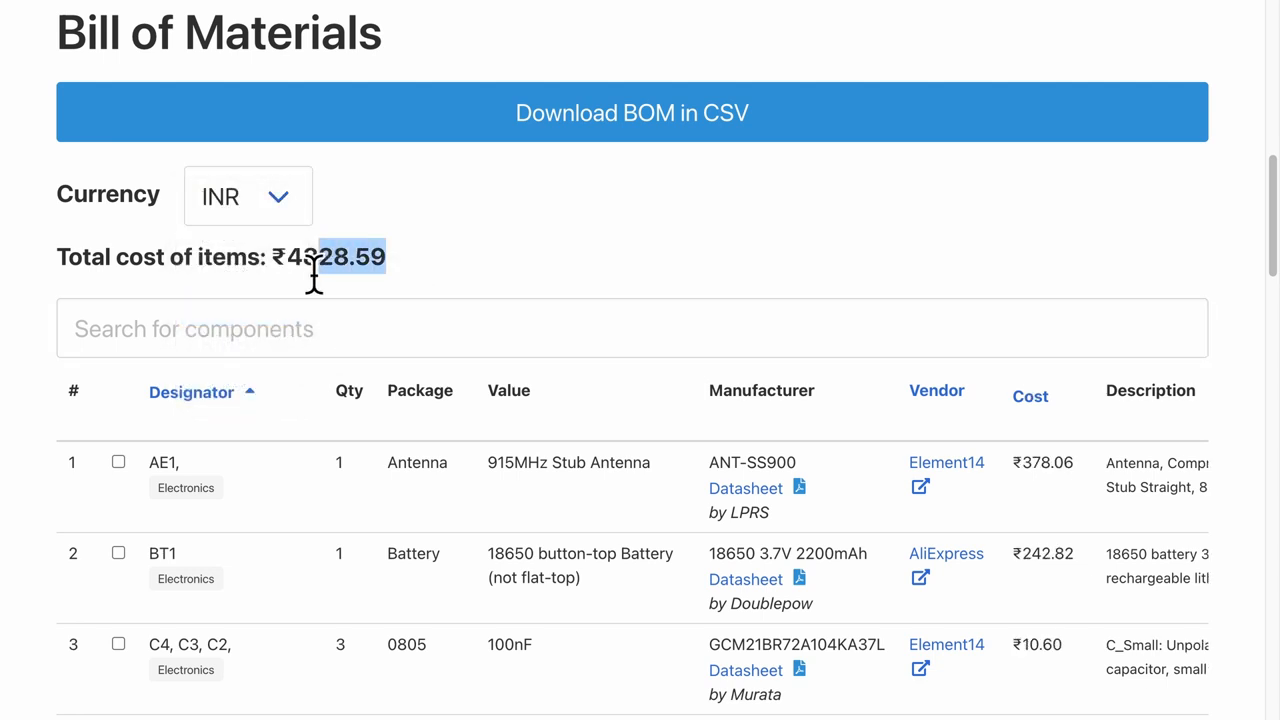
pyautogui.click(247, 196)
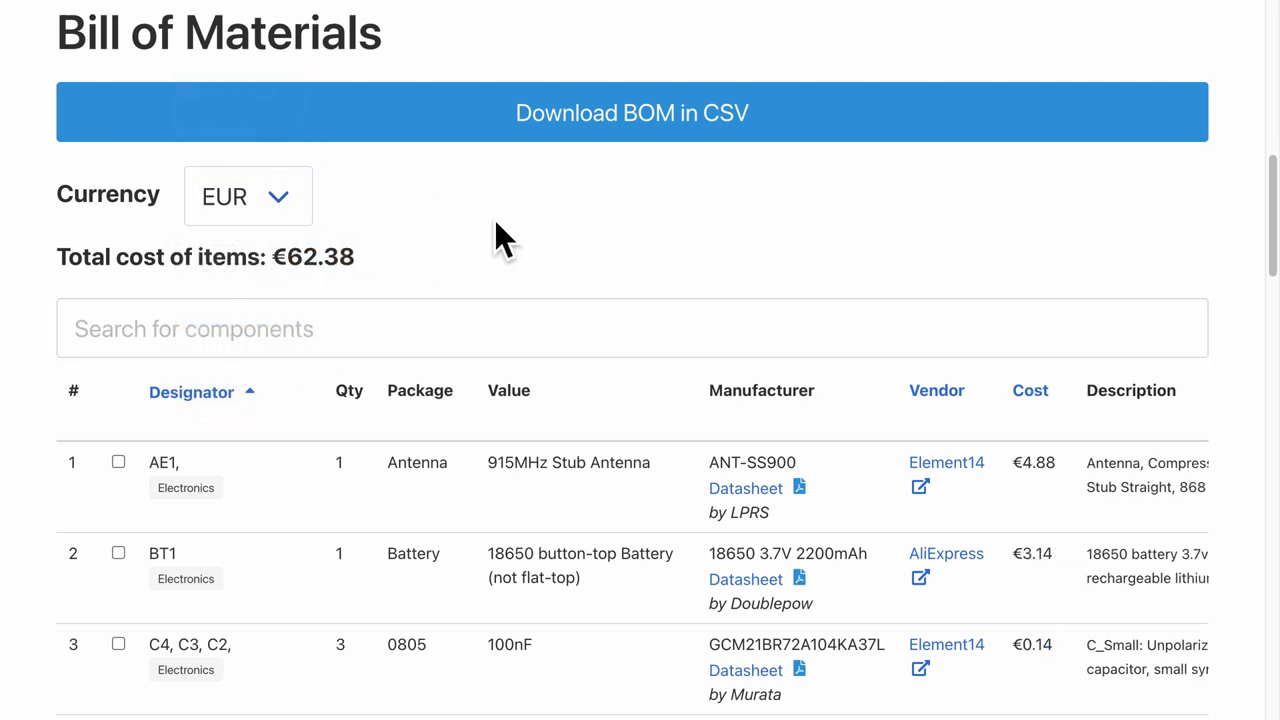
# - Sort the parts by cost, most expensive first, totalling €62.38
pyautogui.click(1030, 390)
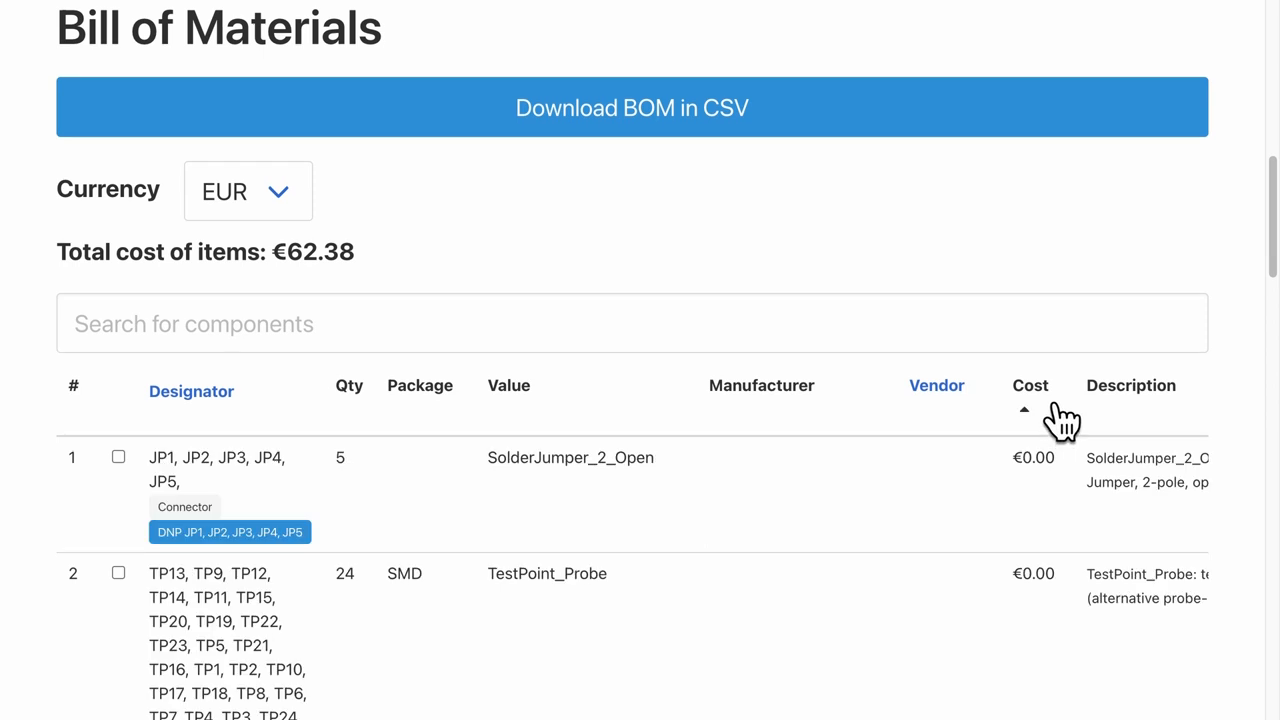
pyautogui.click(1029, 410)
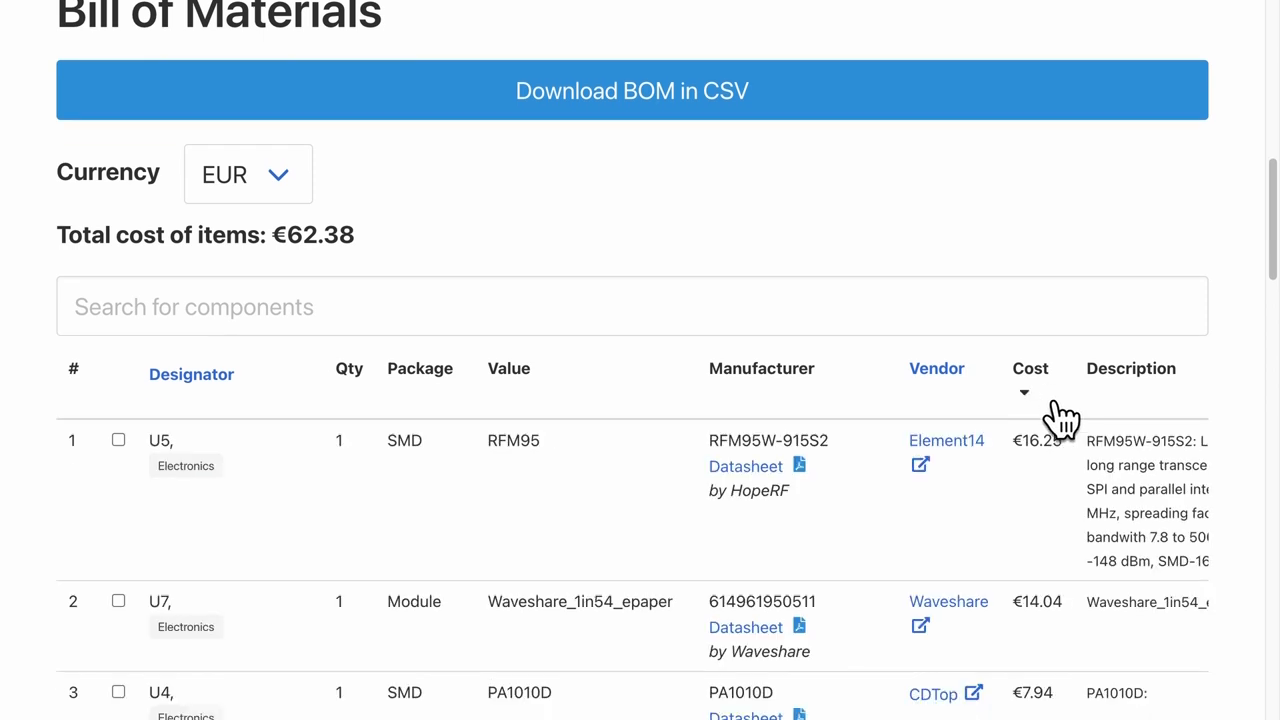
pyautogui.scroll(-3)
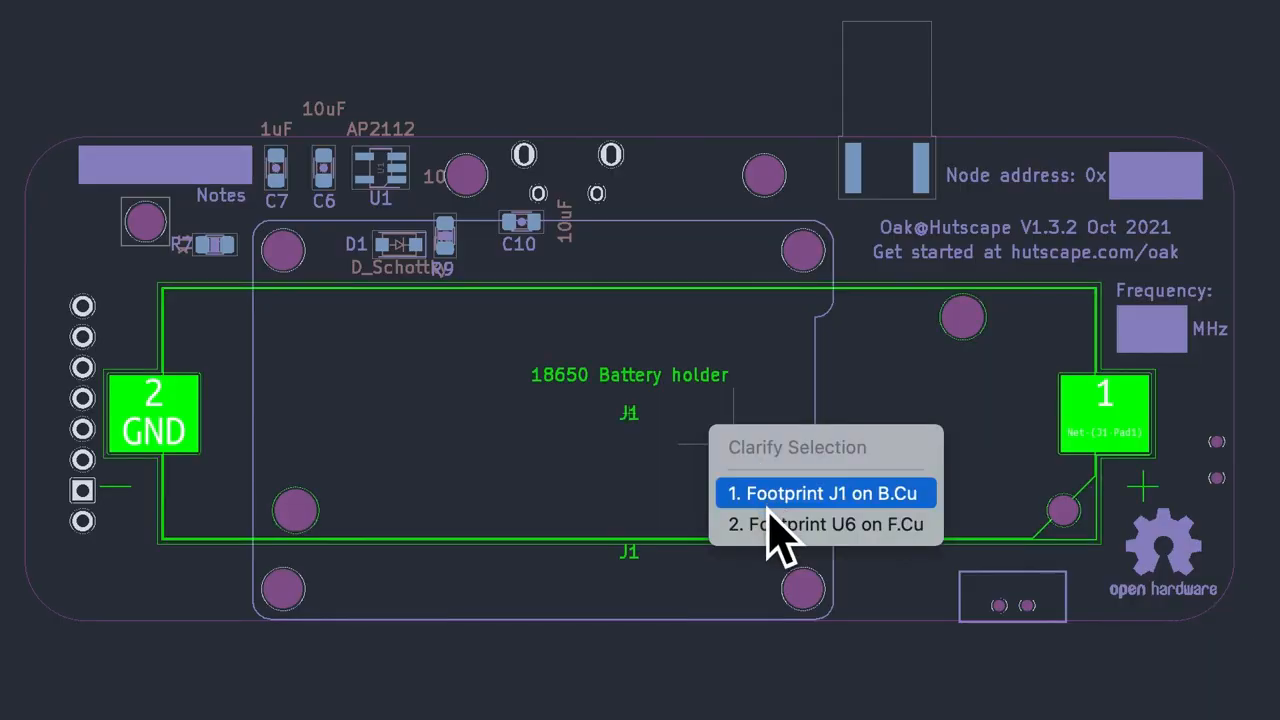
pyautogui.moveTo(910, 520)
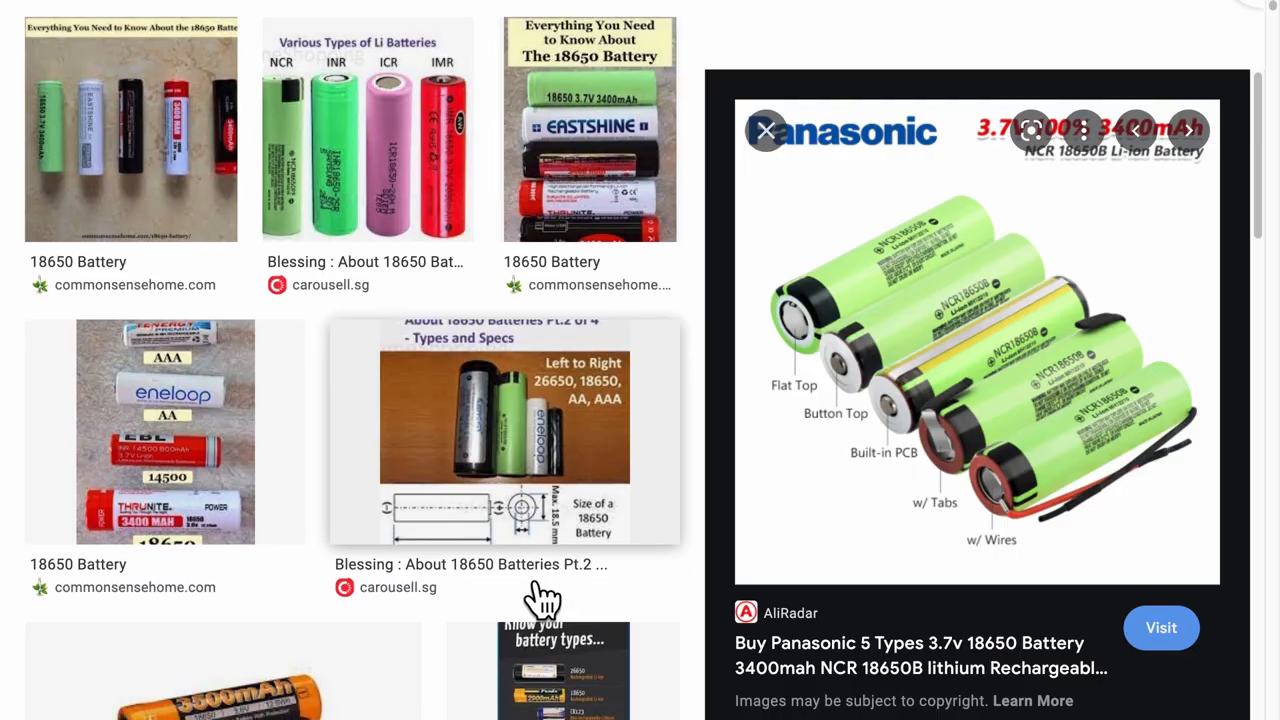
pyautogui.scroll(-3)
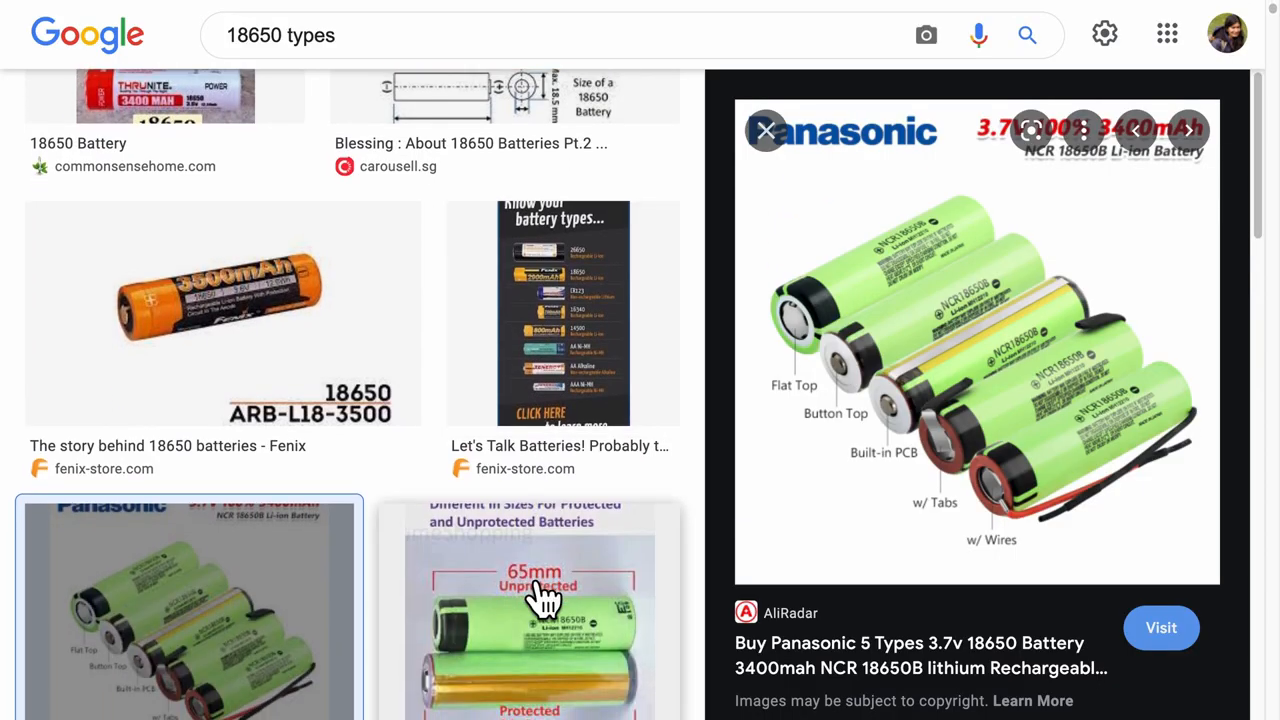
pyautogui.scroll(-3)
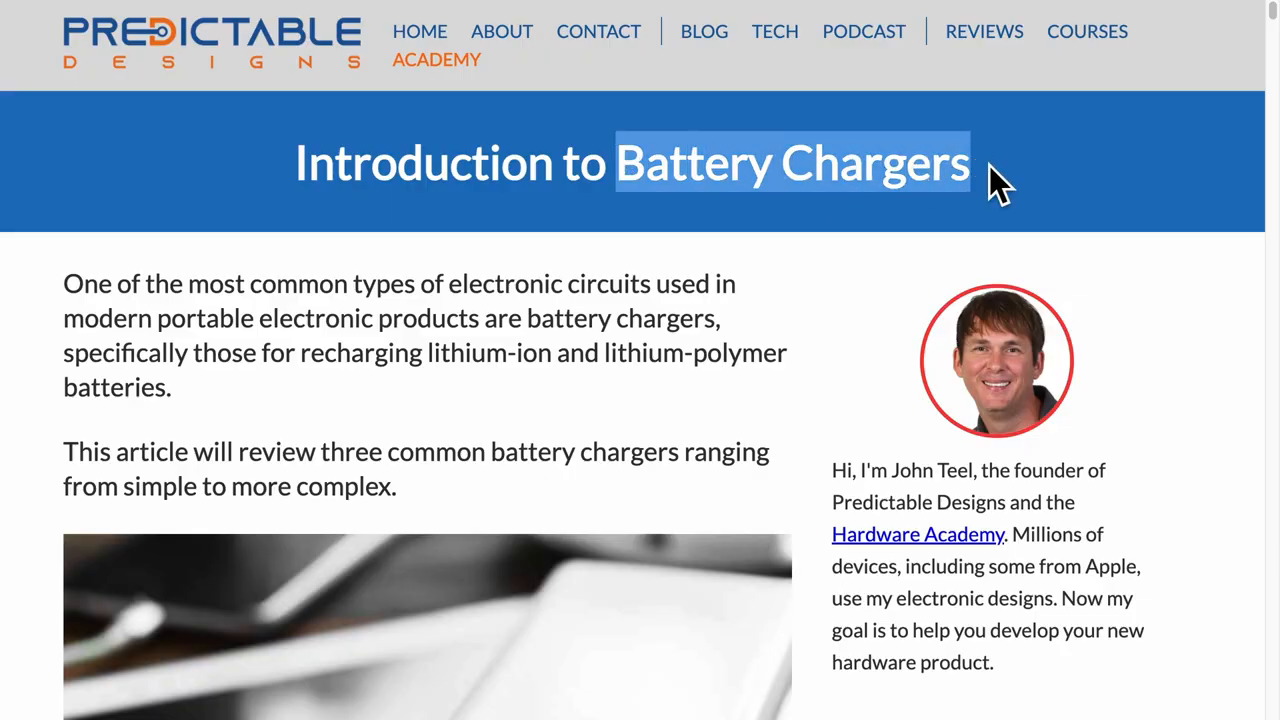
pyautogui.click(1180, 290)
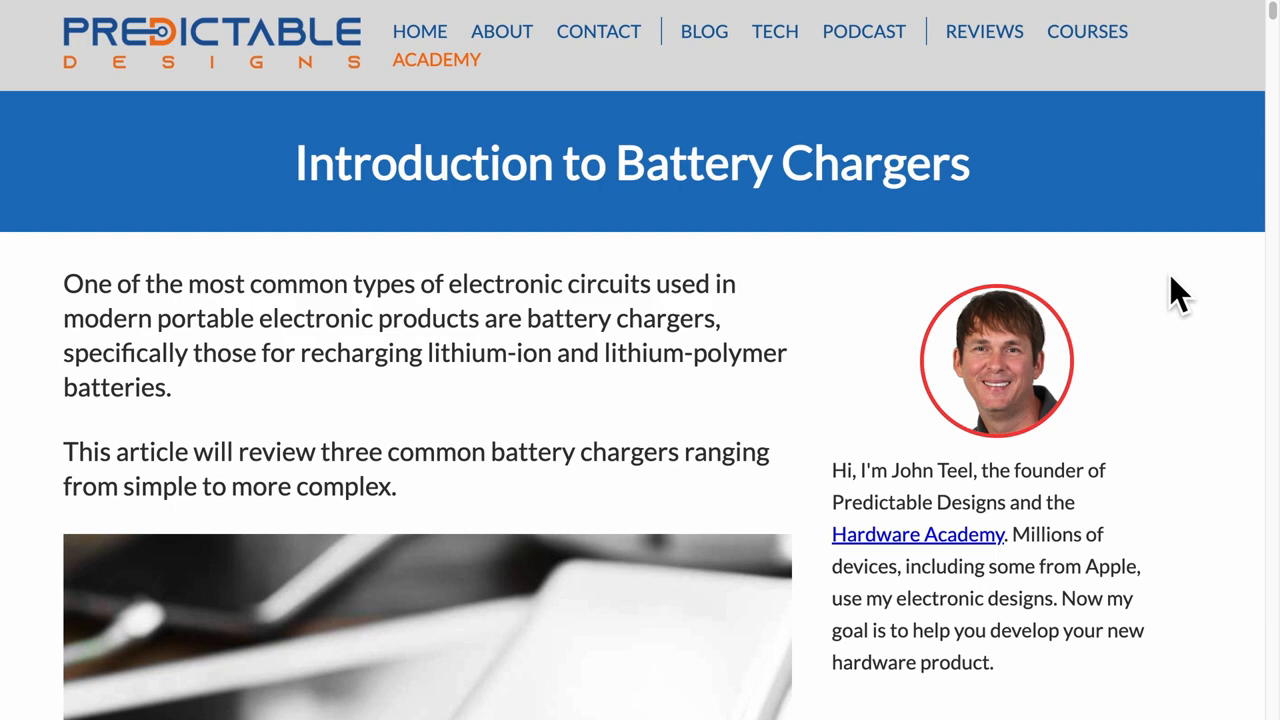
pyautogui.scroll(-3)
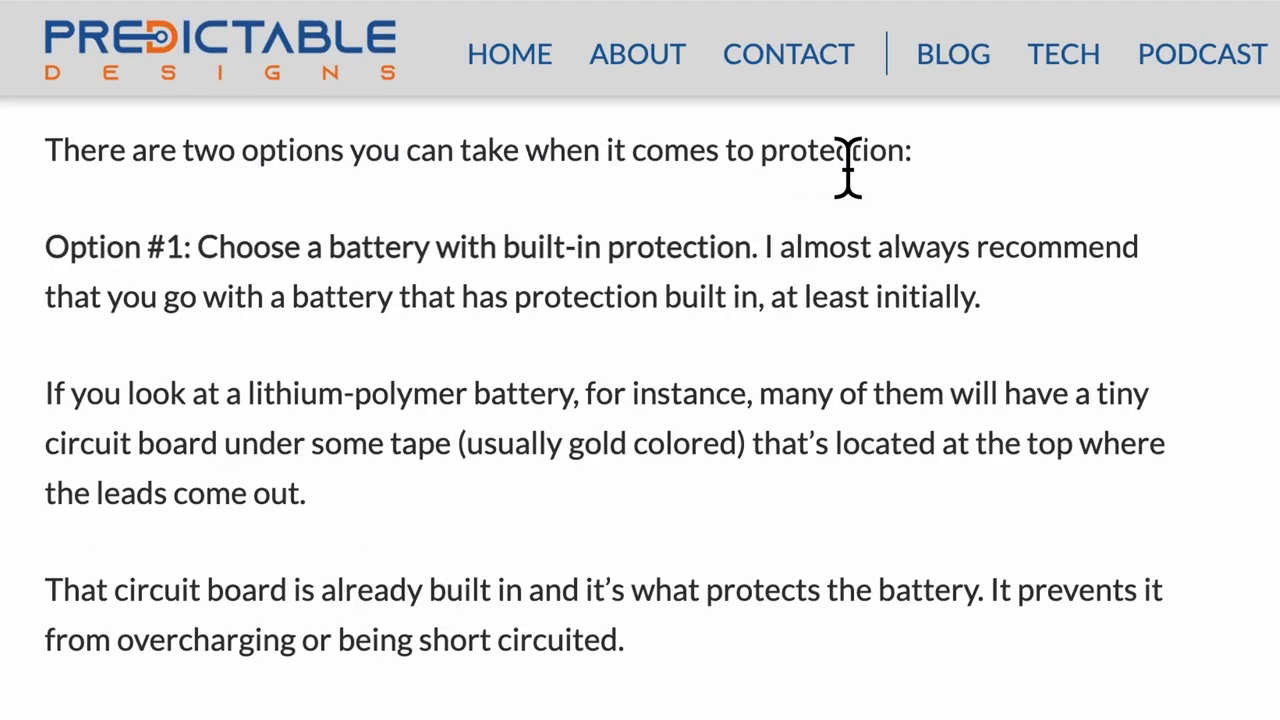
pyautogui.moveTo(44, 247); pyautogui.dragTo(760, 247)
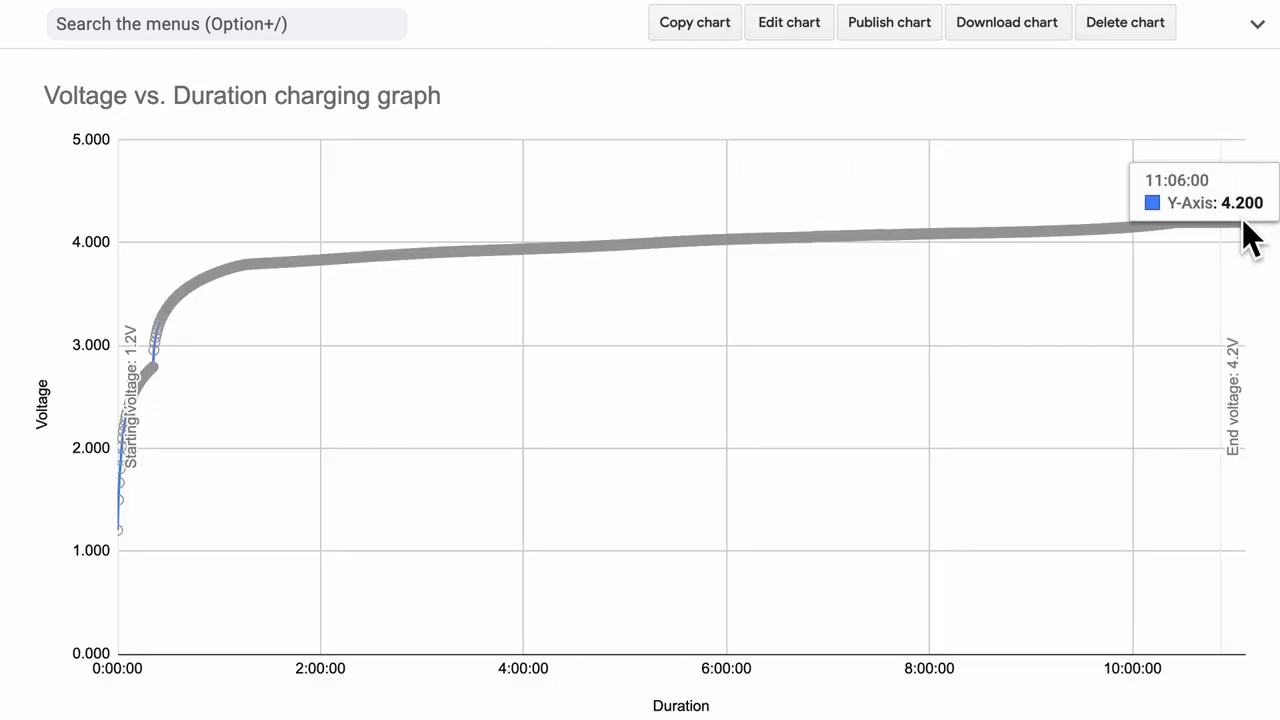
pyautogui.moveTo(1243, 240)
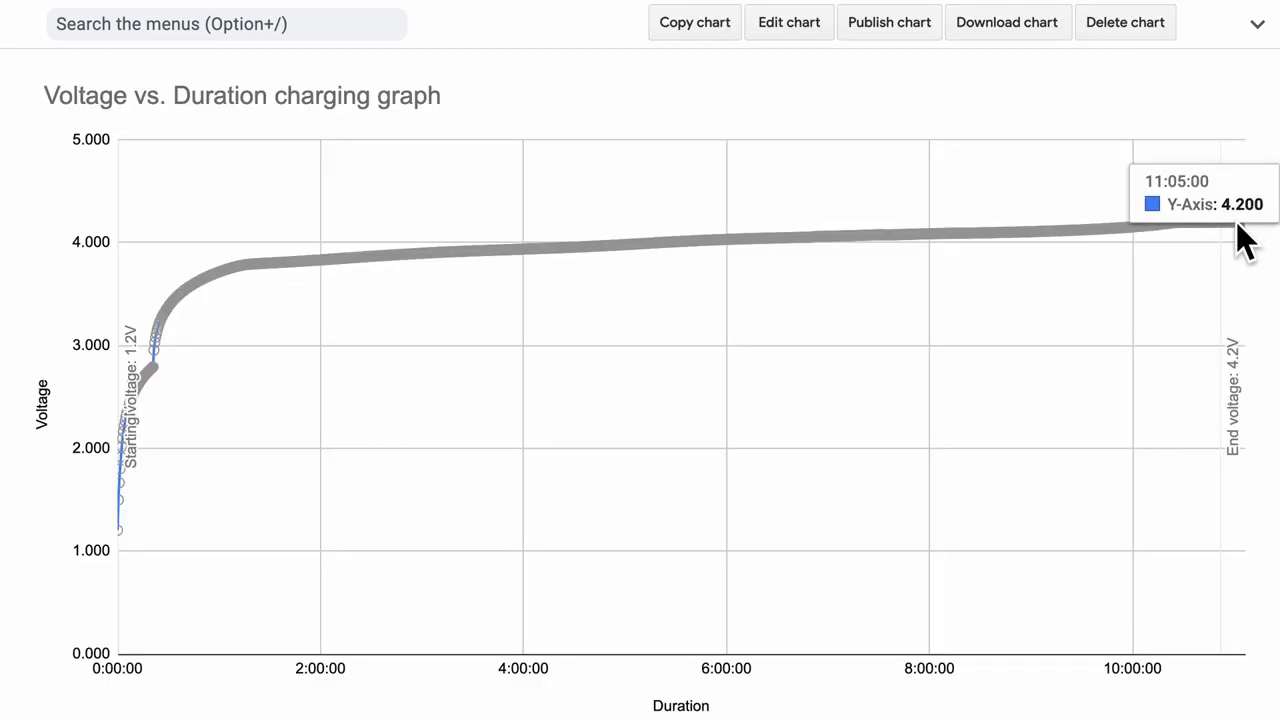
pyautogui.moveTo(1195, 245)
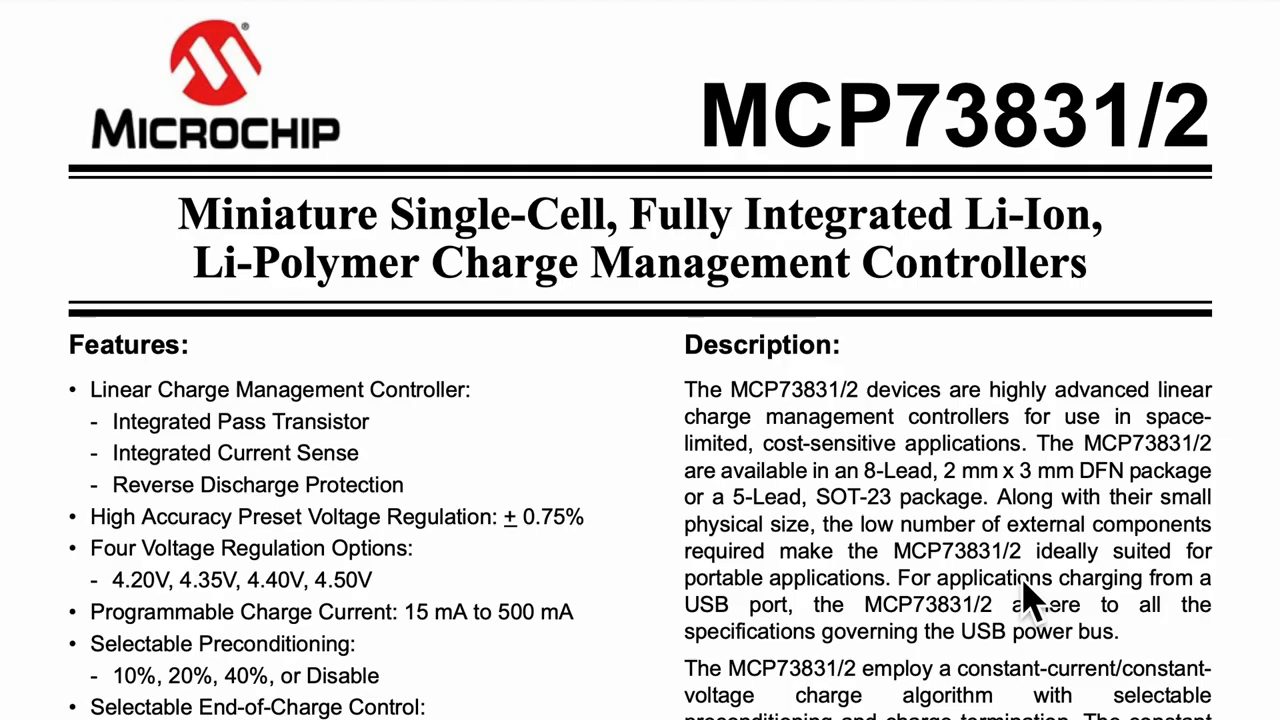
pyautogui.moveTo(950, 640)
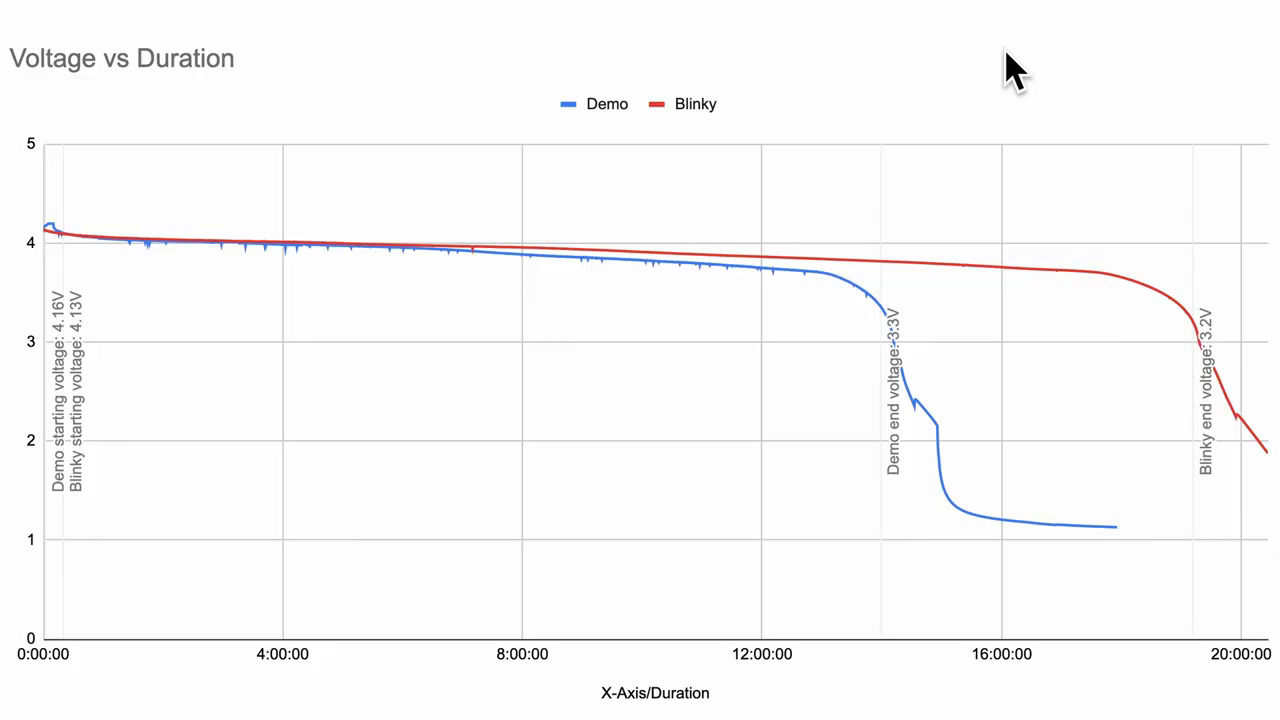
pyautogui.moveTo(1130, 95)
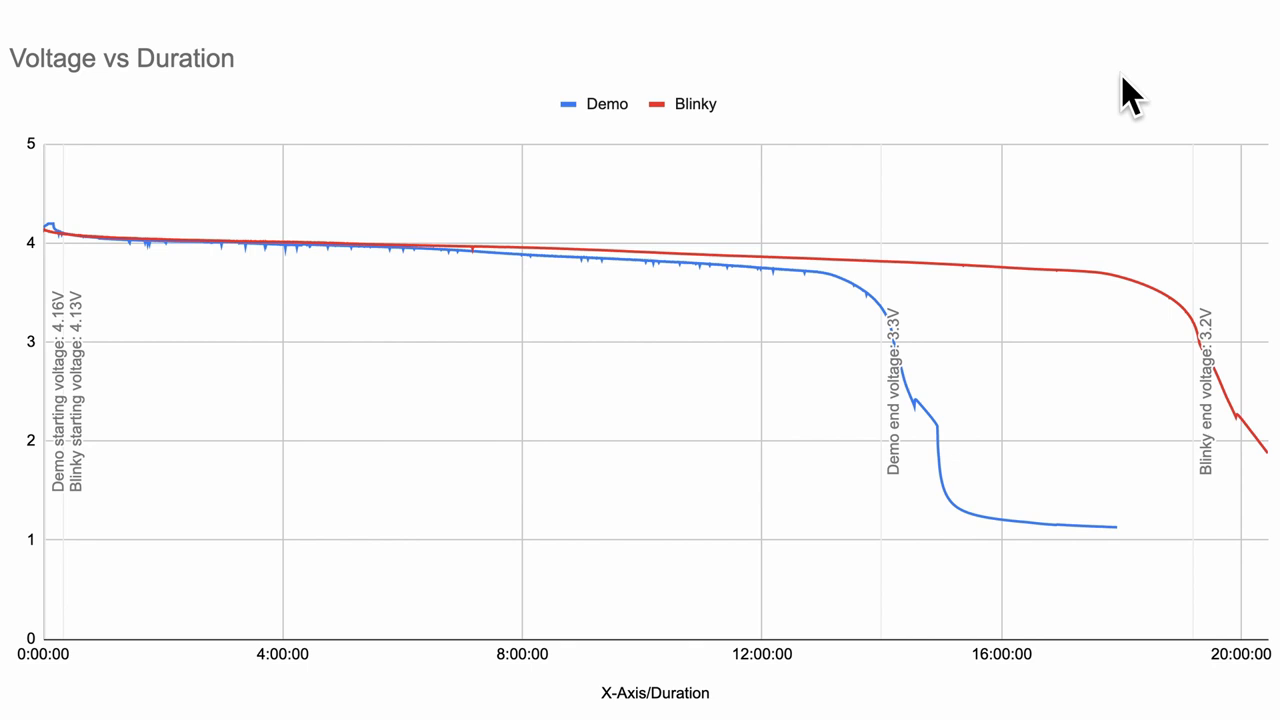
pyautogui.moveTo(1190, 330)
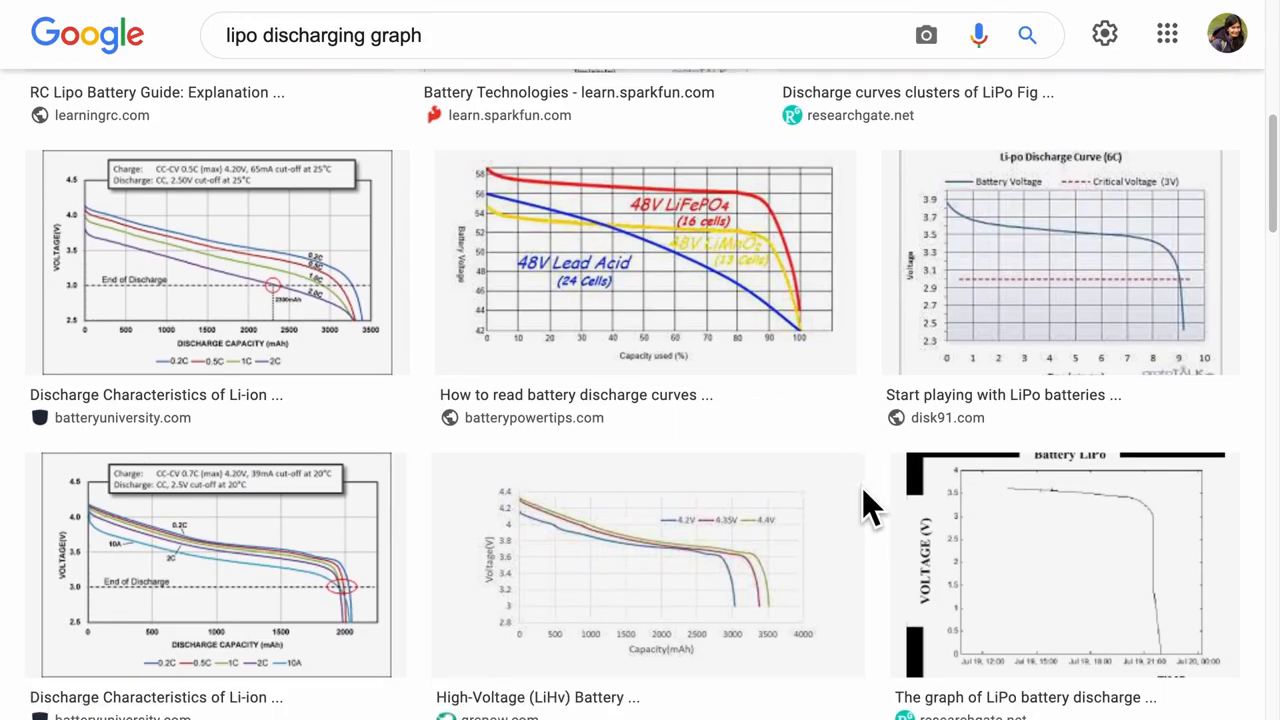
pyautogui.scroll(-3)
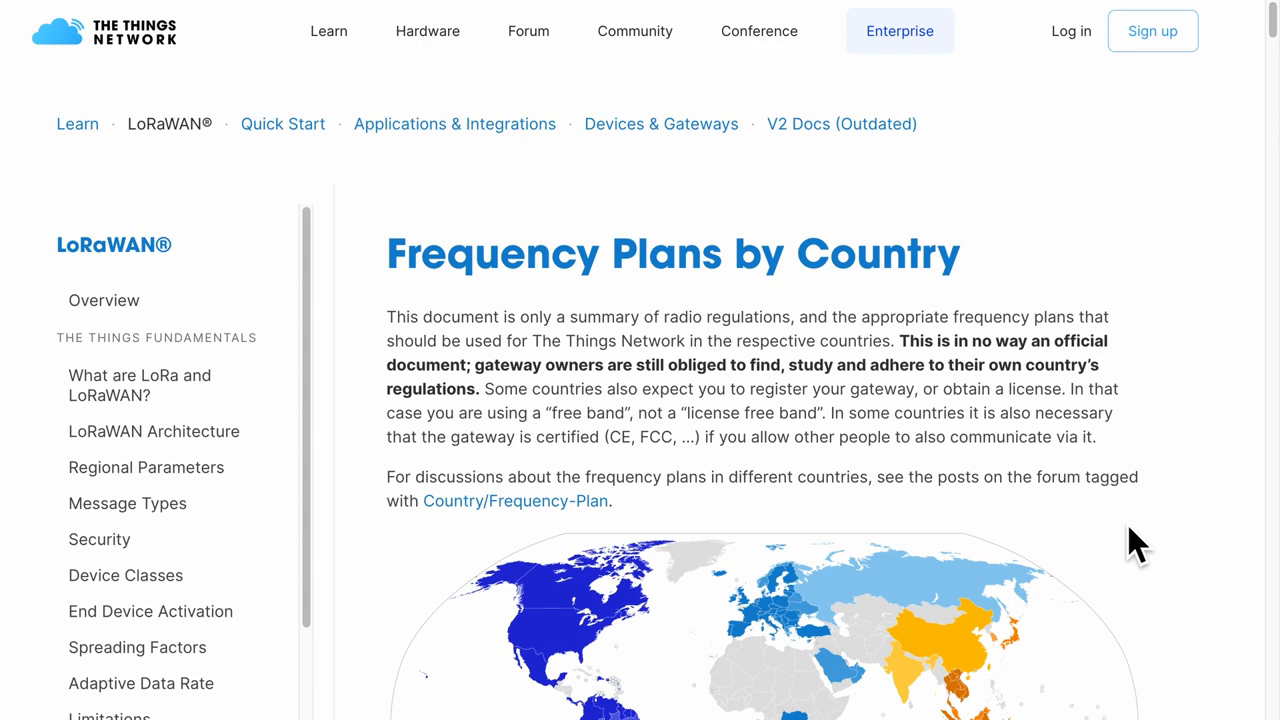
pyautogui.moveTo(545, 310)
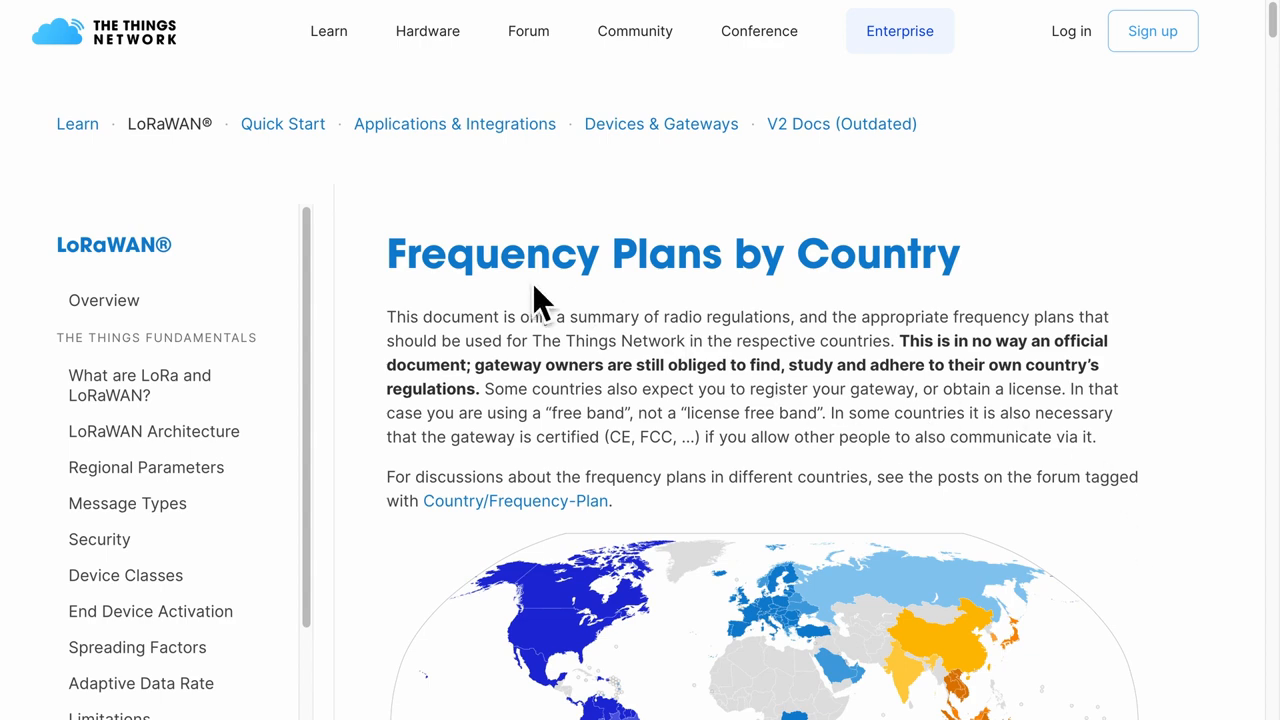
pyautogui.moveTo(1160, 480)
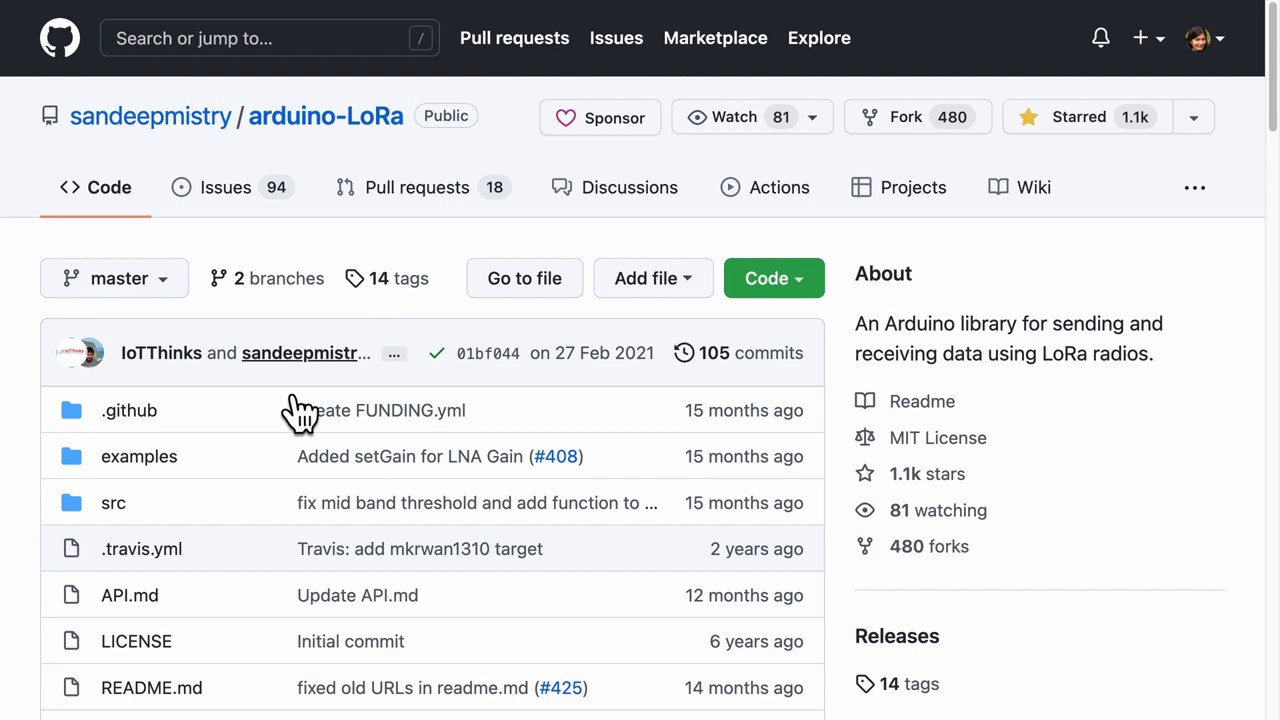
pyautogui.click(139, 456)
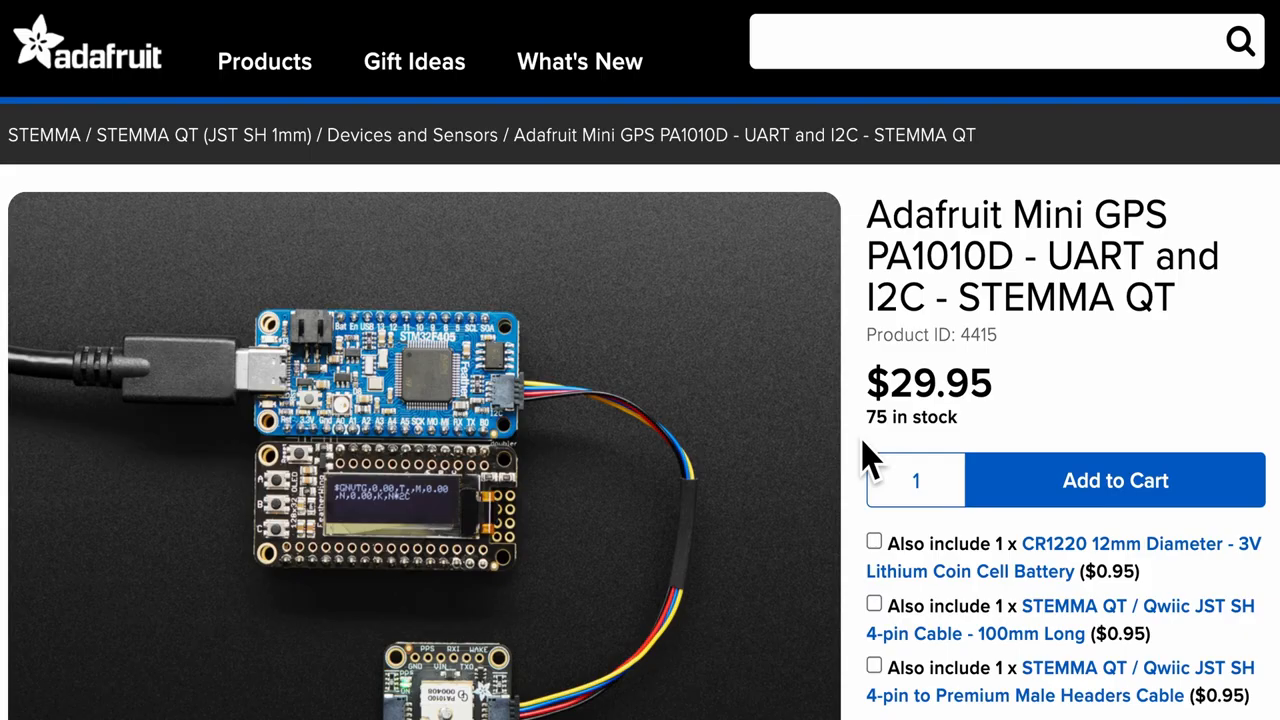
pyautogui.moveTo(860, 465)
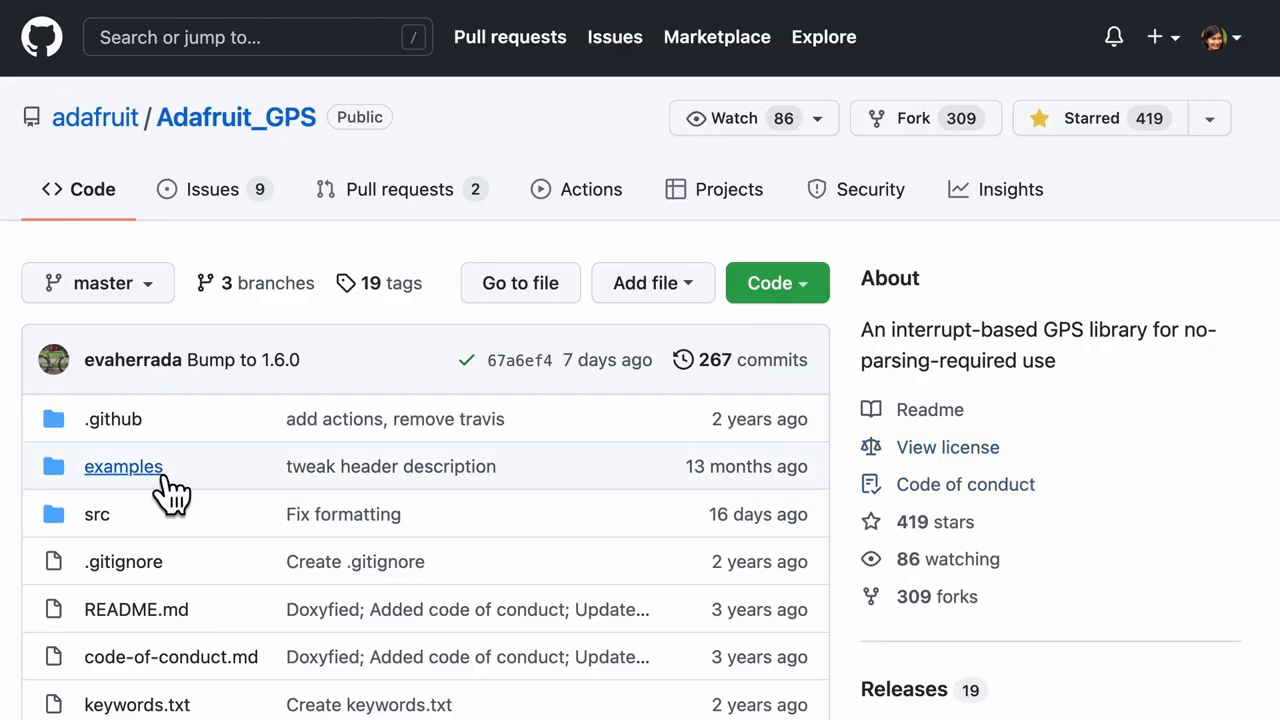
pyautogui.click(123, 466)
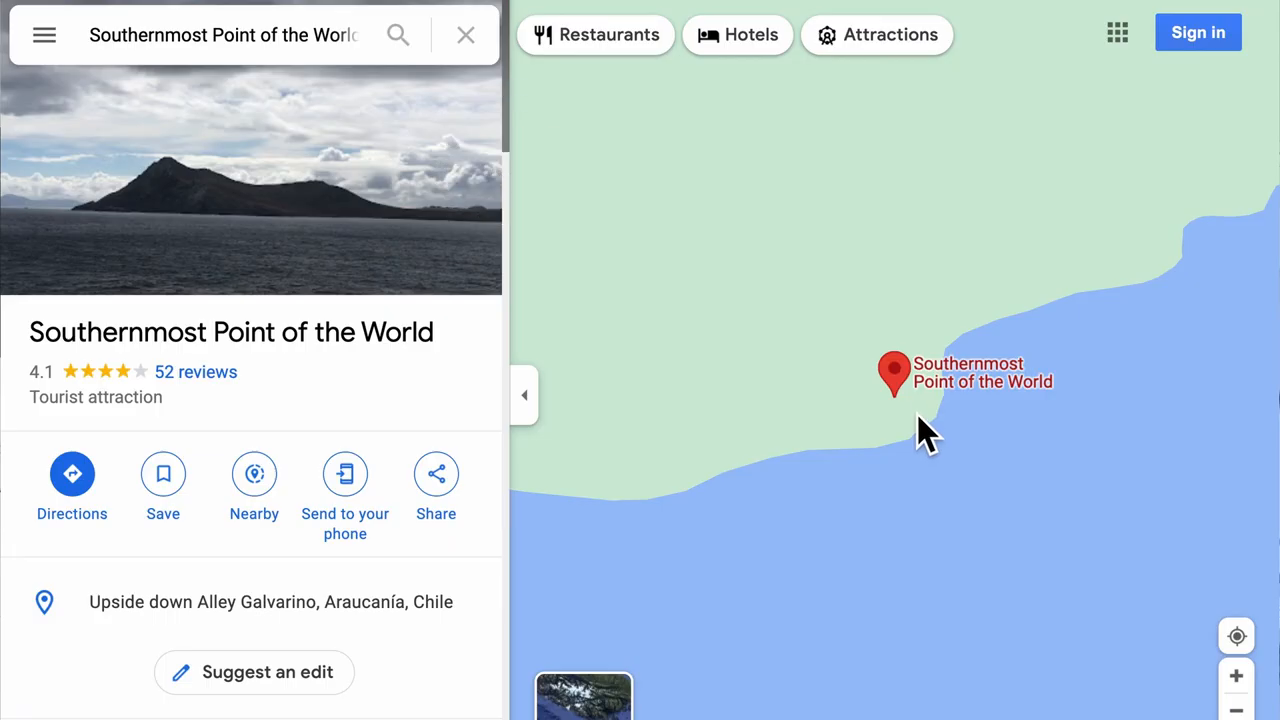
pyautogui.moveTo(925, 420)
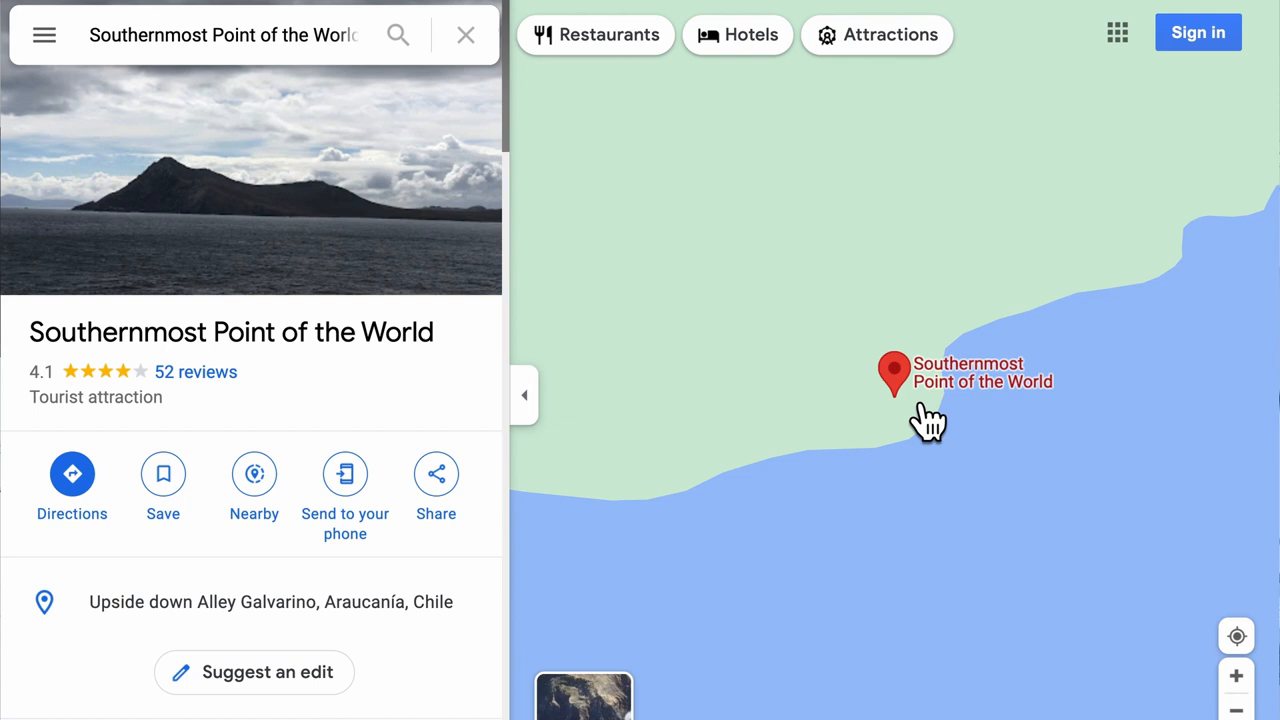
# - Use What's here? beside the Southernmost Point pin to show its coordinates
pyautogui.rightClick(925, 415)
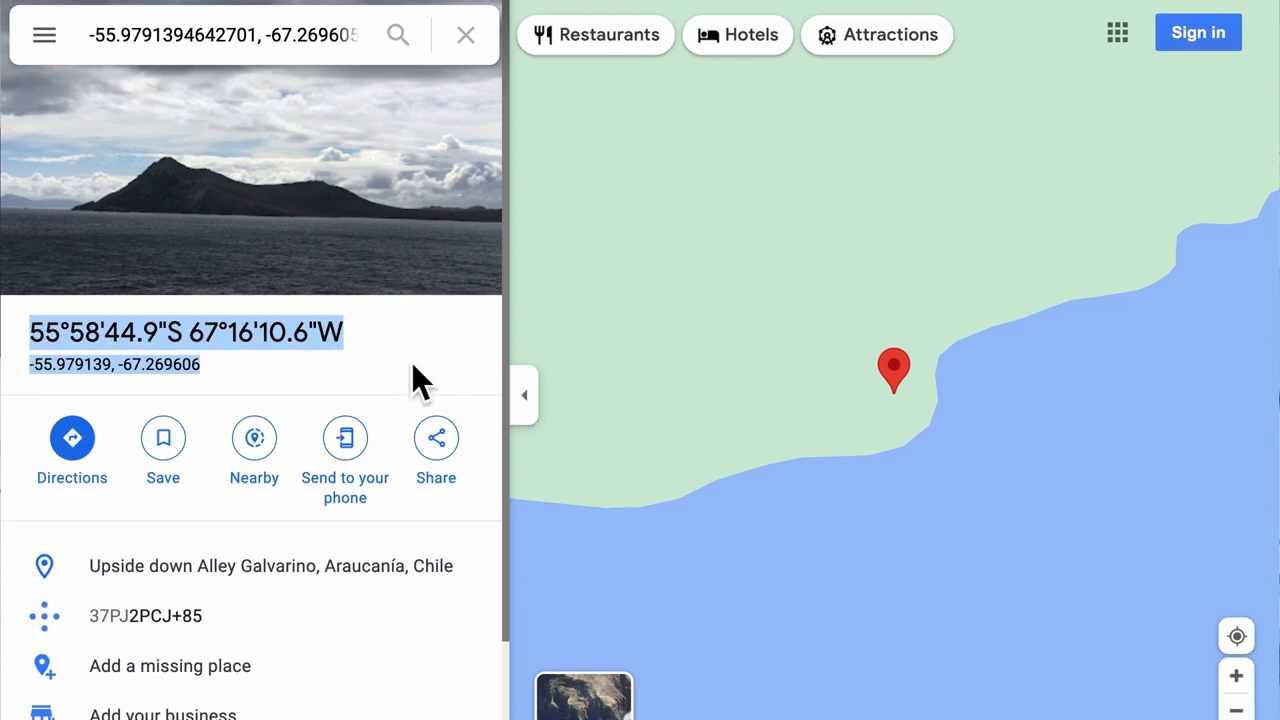
pyautogui.moveTo(483, 373)
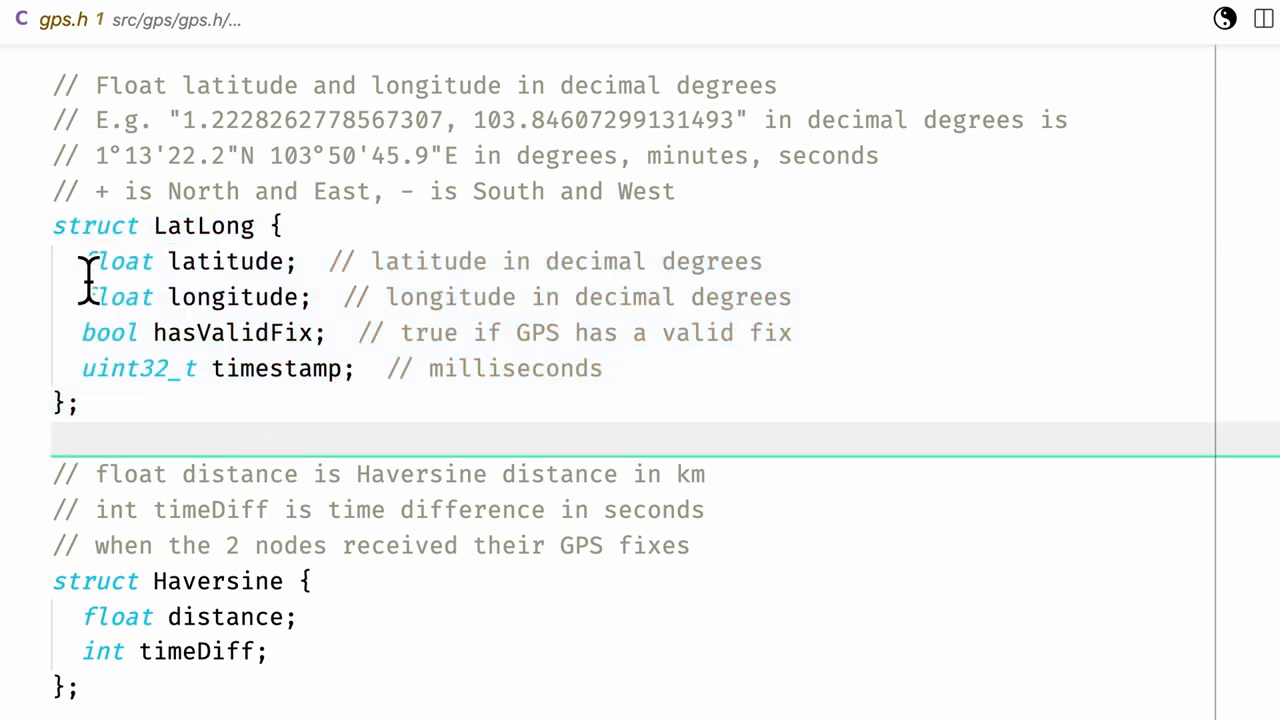
pyautogui.moveTo(85, 261); pyautogui.dragTo(790, 297)
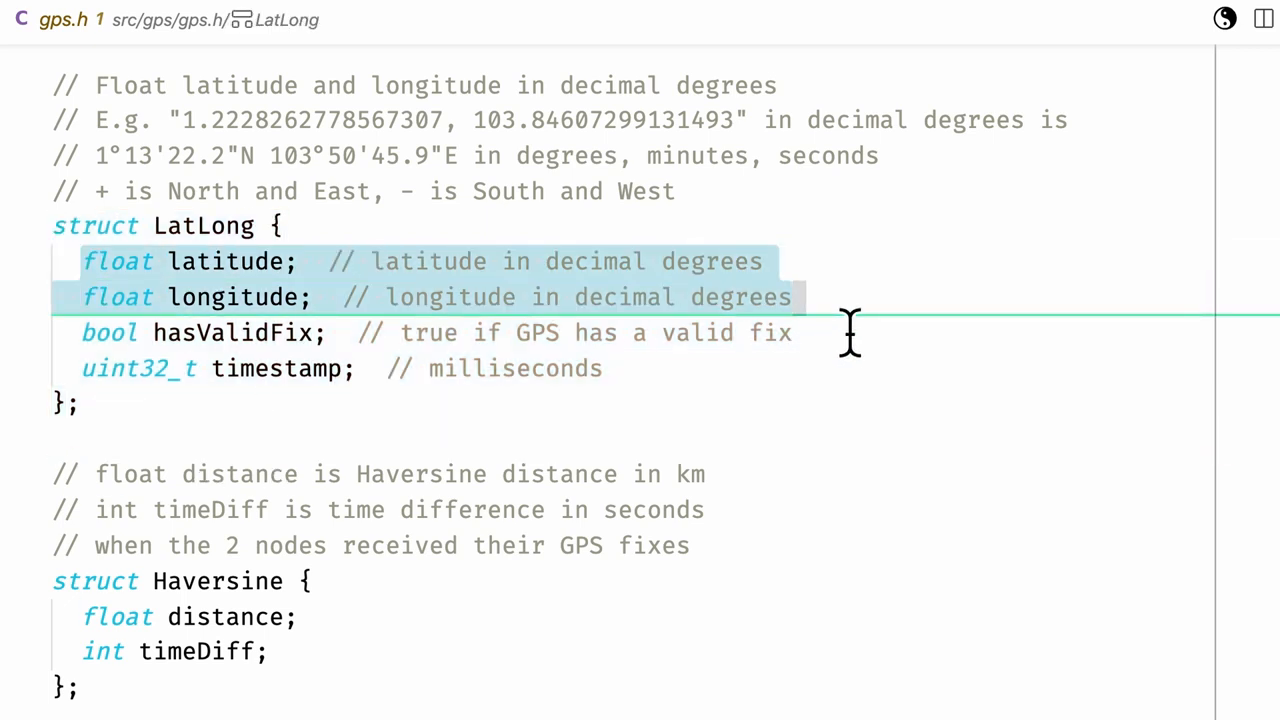
pyautogui.moveTo(925, 505)
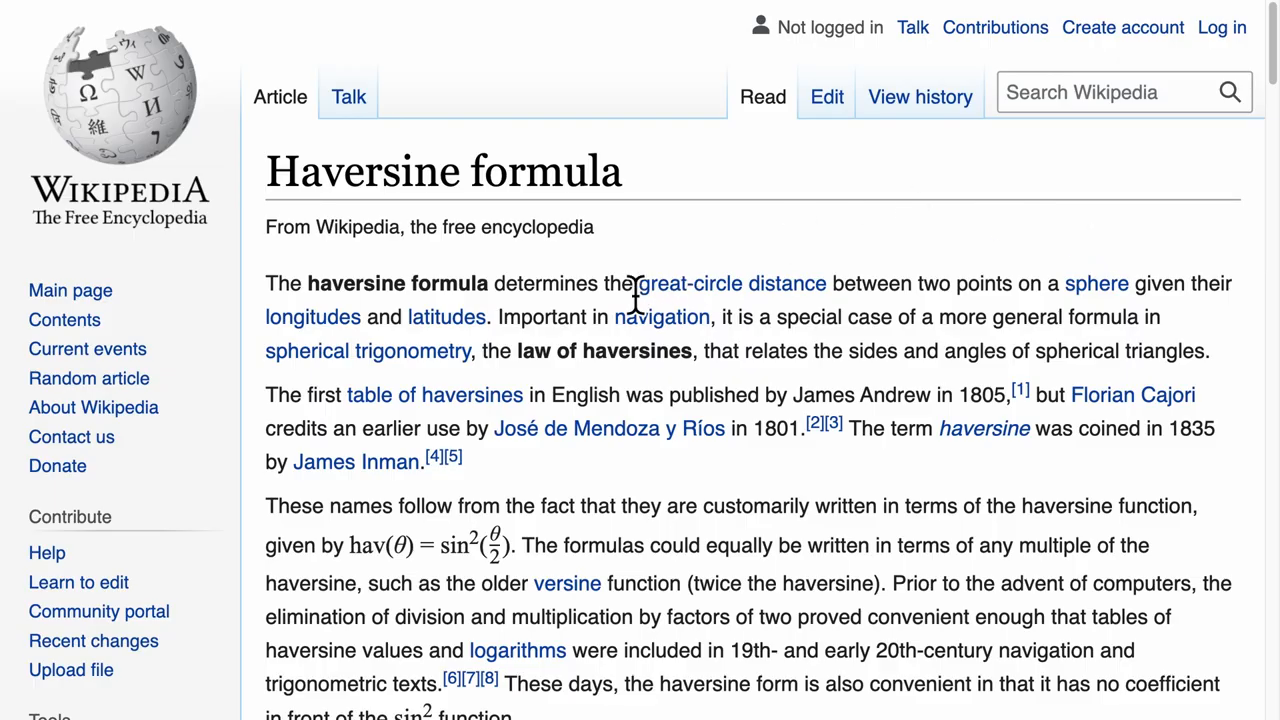
pyautogui.moveTo(632, 283); pyautogui.dragTo(1135, 283)
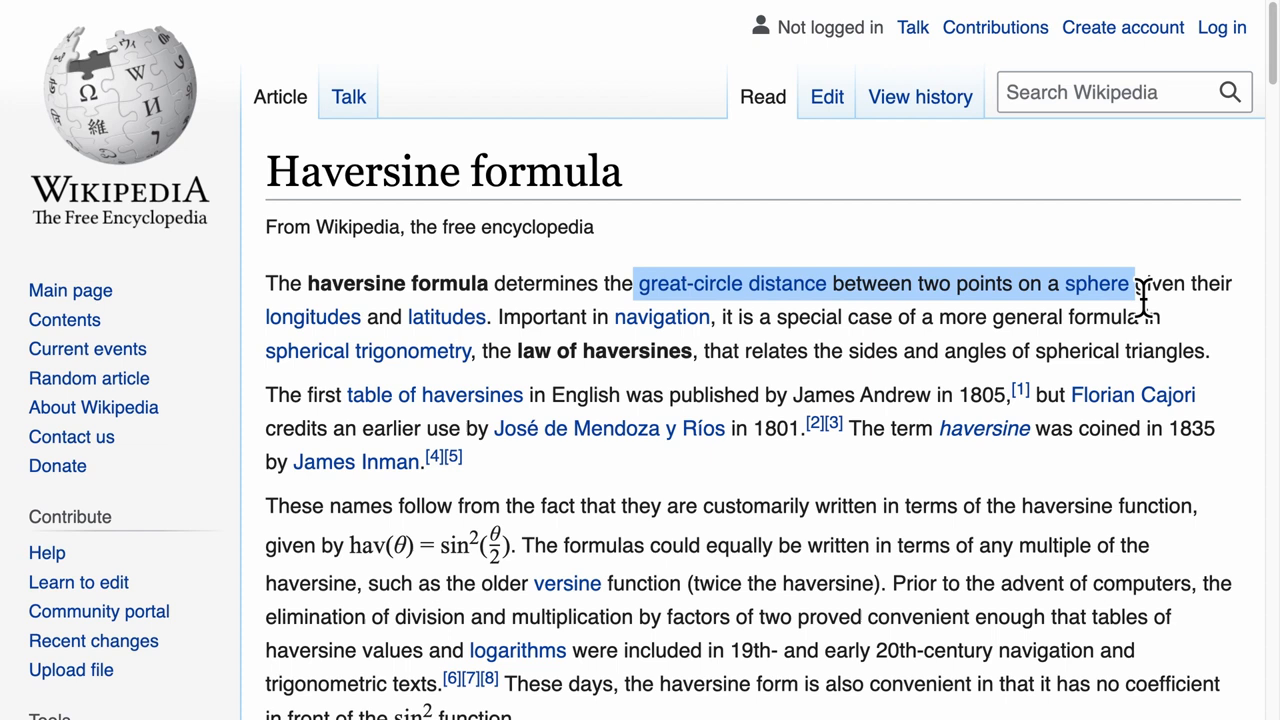
pyautogui.moveTo(1135, 283); pyautogui.dragTo(490, 317)
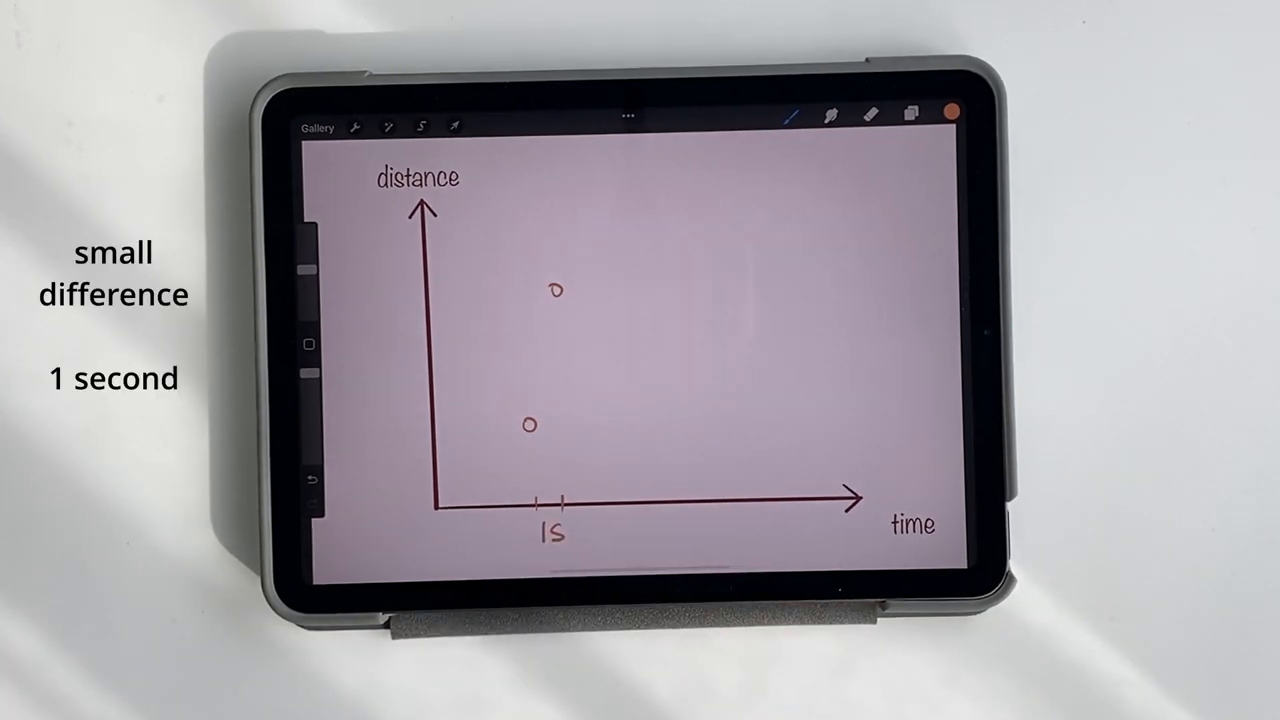
# - Draw a small third point to the right of the first two on the graph
pyautogui.click(697, 414)
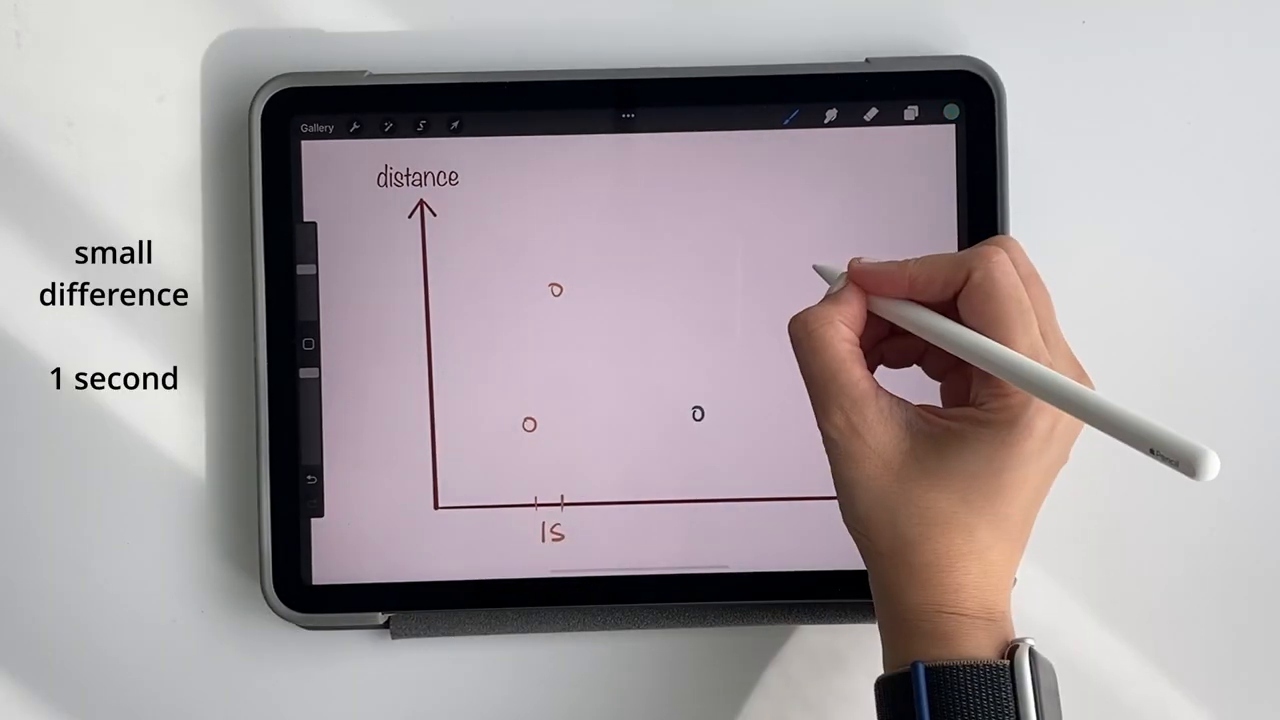
pyautogui.moveTo(550, 500); pyautogui.dragTo(860, 495)
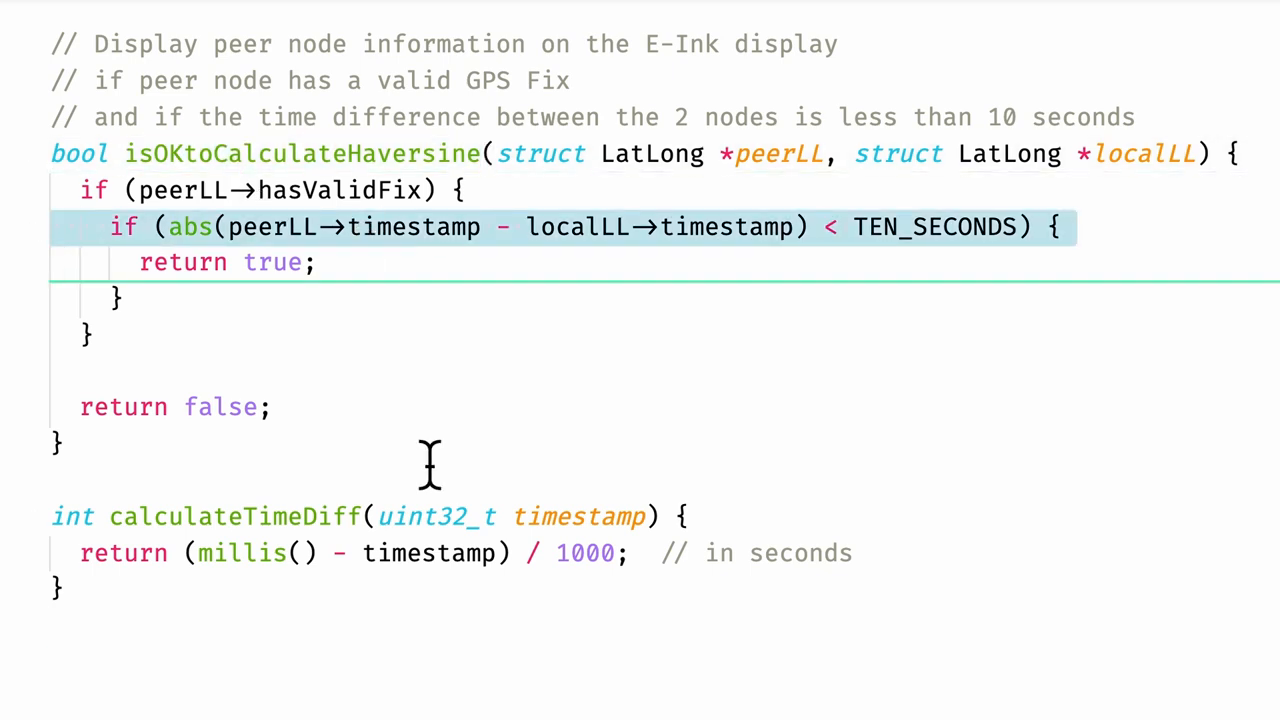
pyautogui.moveTo(935, 227)
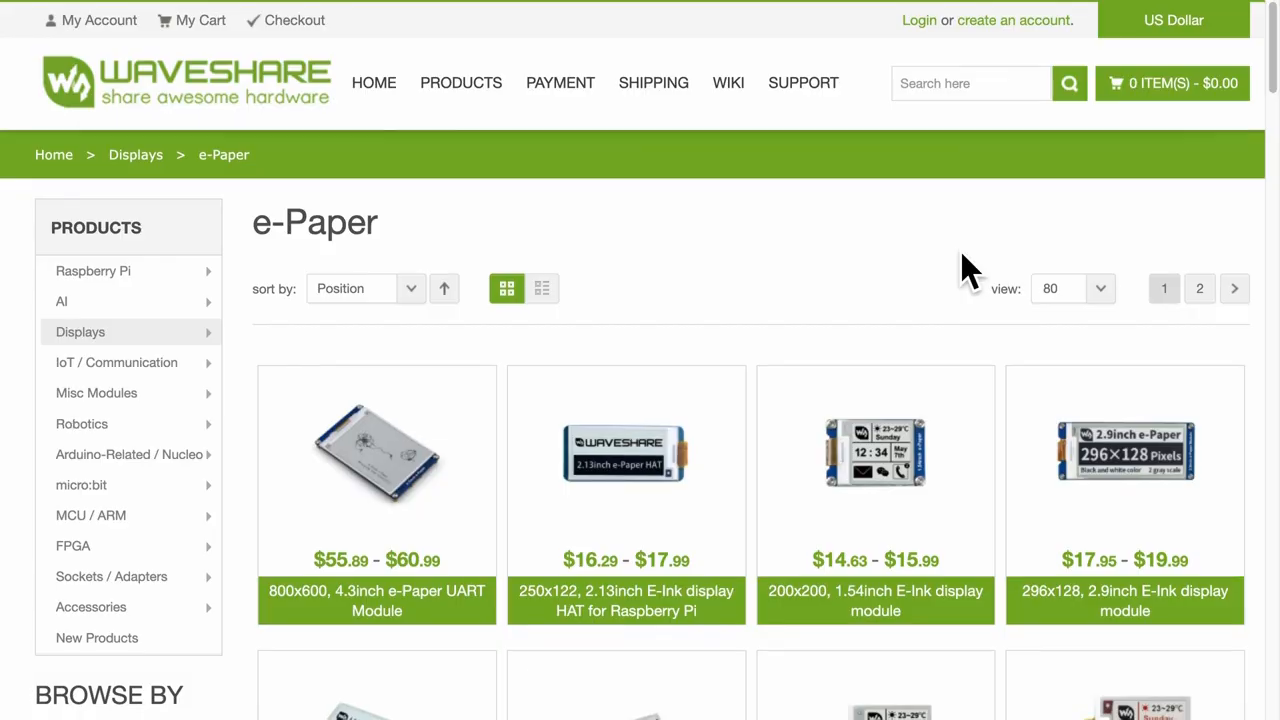
pyautogui.scroll(-3)
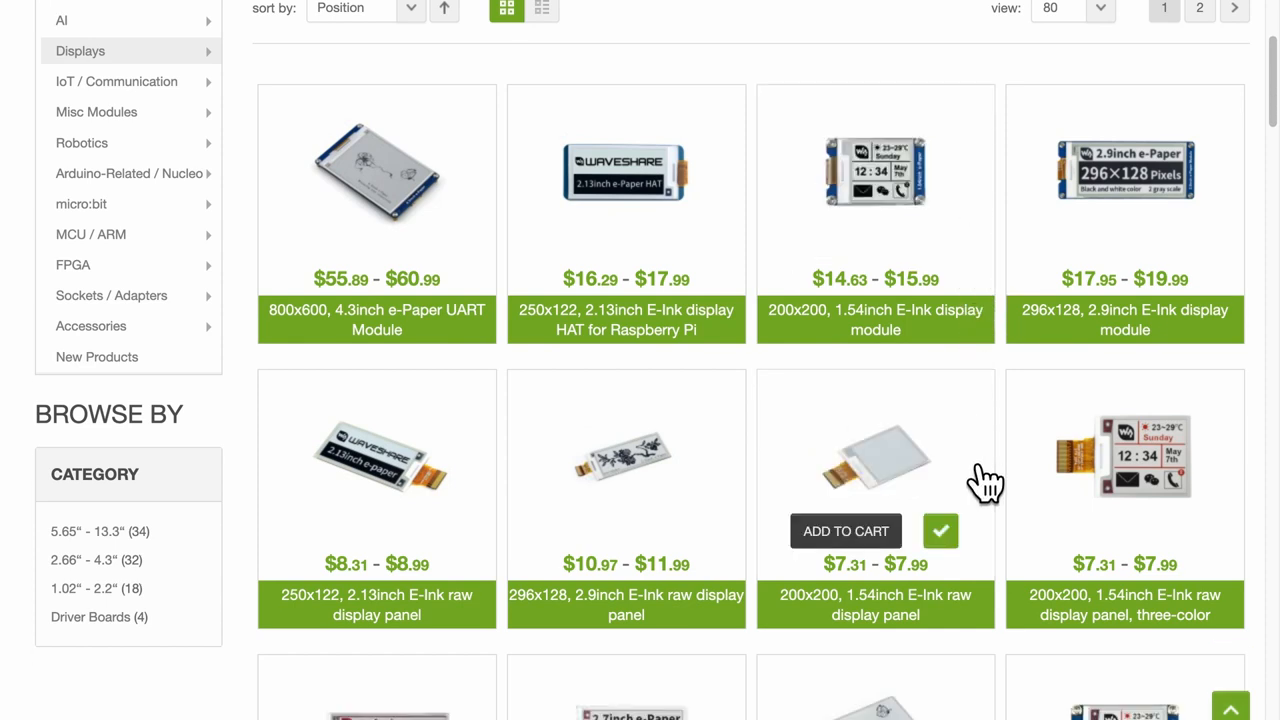
pyautogui.moveTo(965, 350)
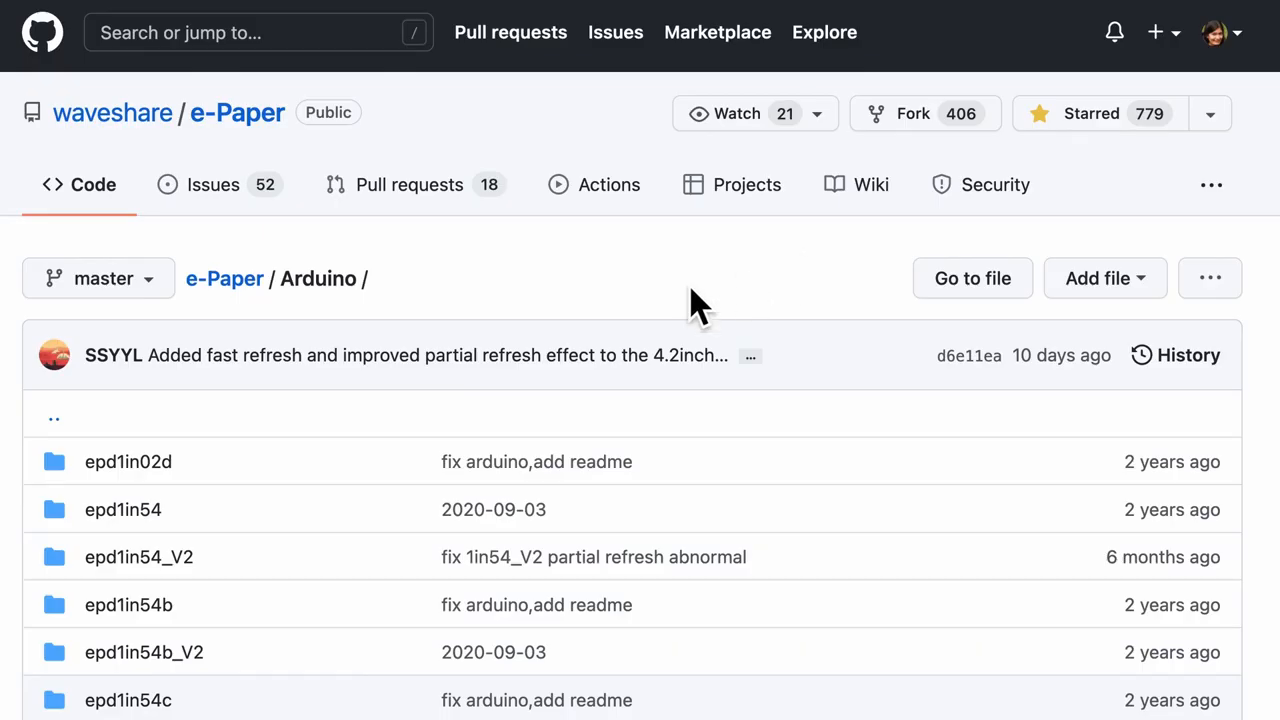
pyautogui.moveTo(360, 620)
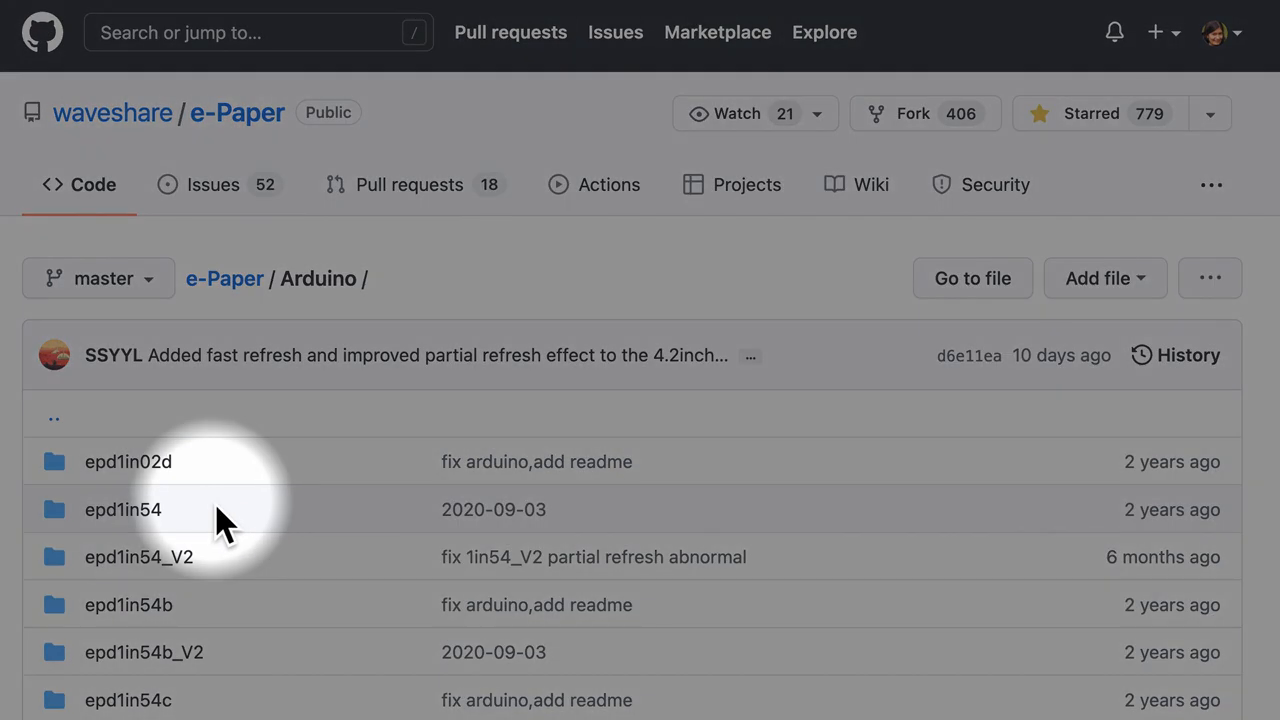
pyautogui.moveTo(200, 545)
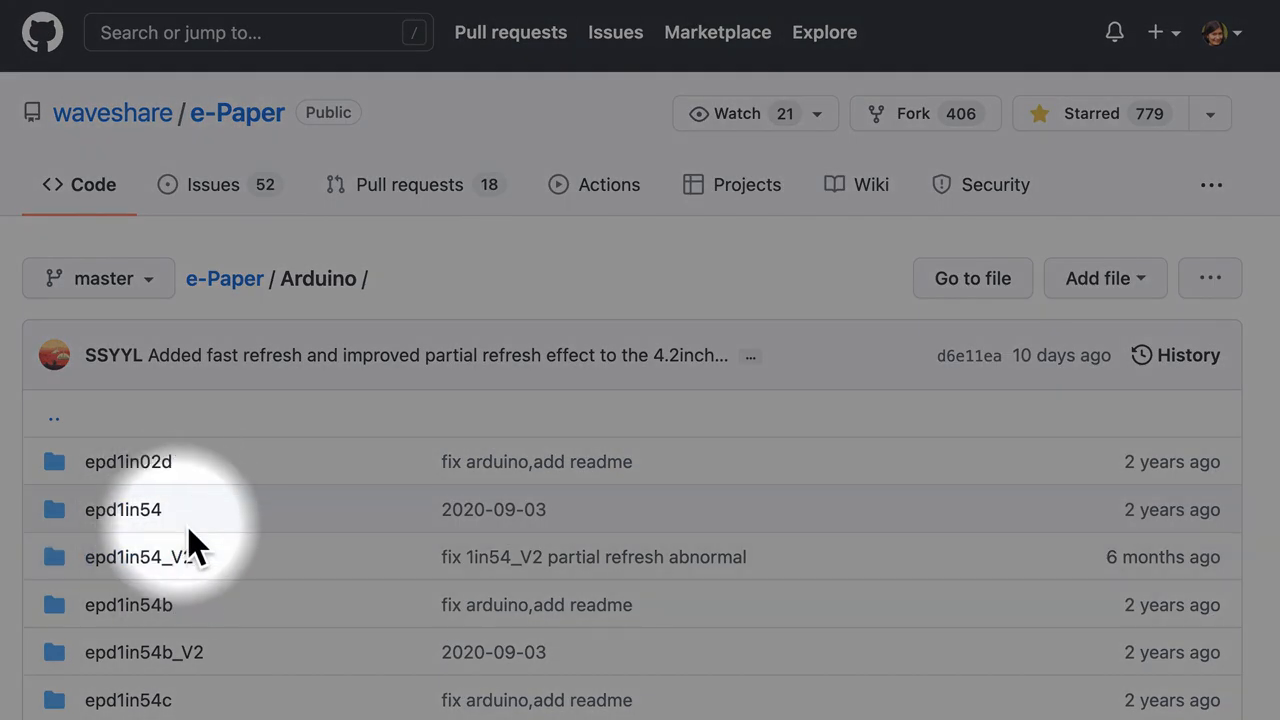
pyautogui.moveTo(138, 557)
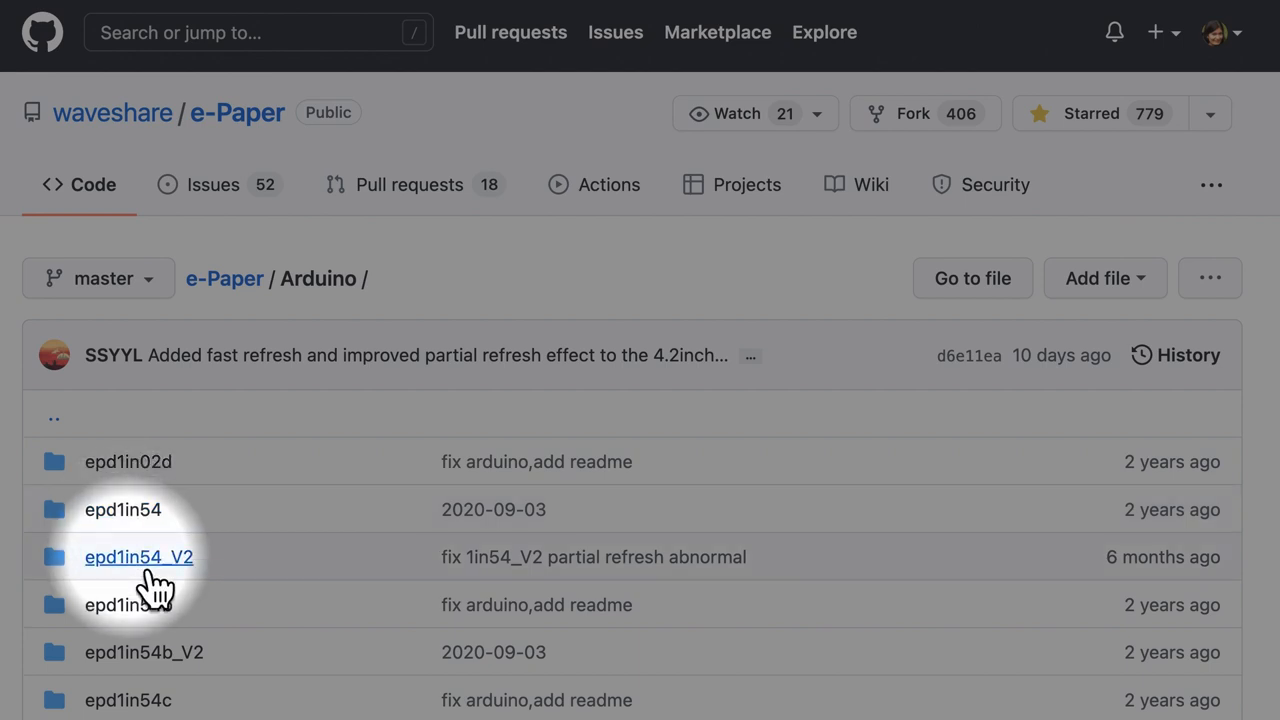
# - Open the epd1in54_V2 example folder and scroll down to imagedata.cpp
pyautogui.click(138, 557)
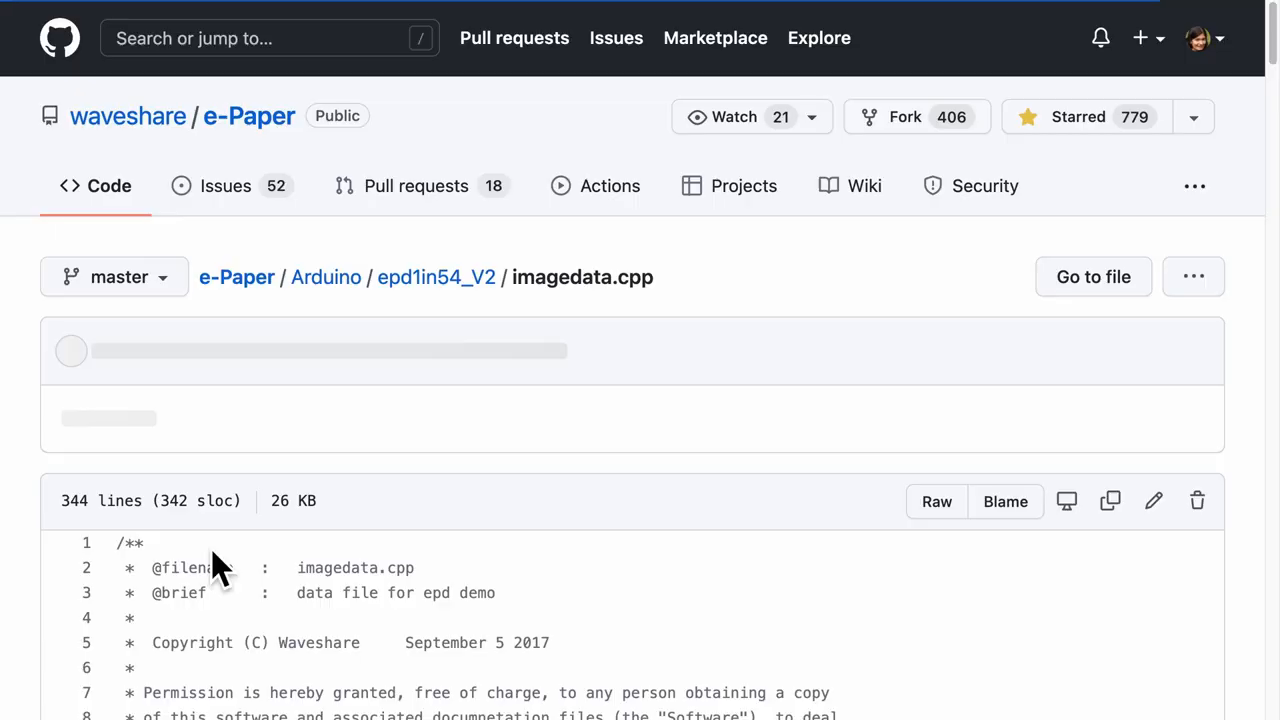
pyautogui.scroll(-3)
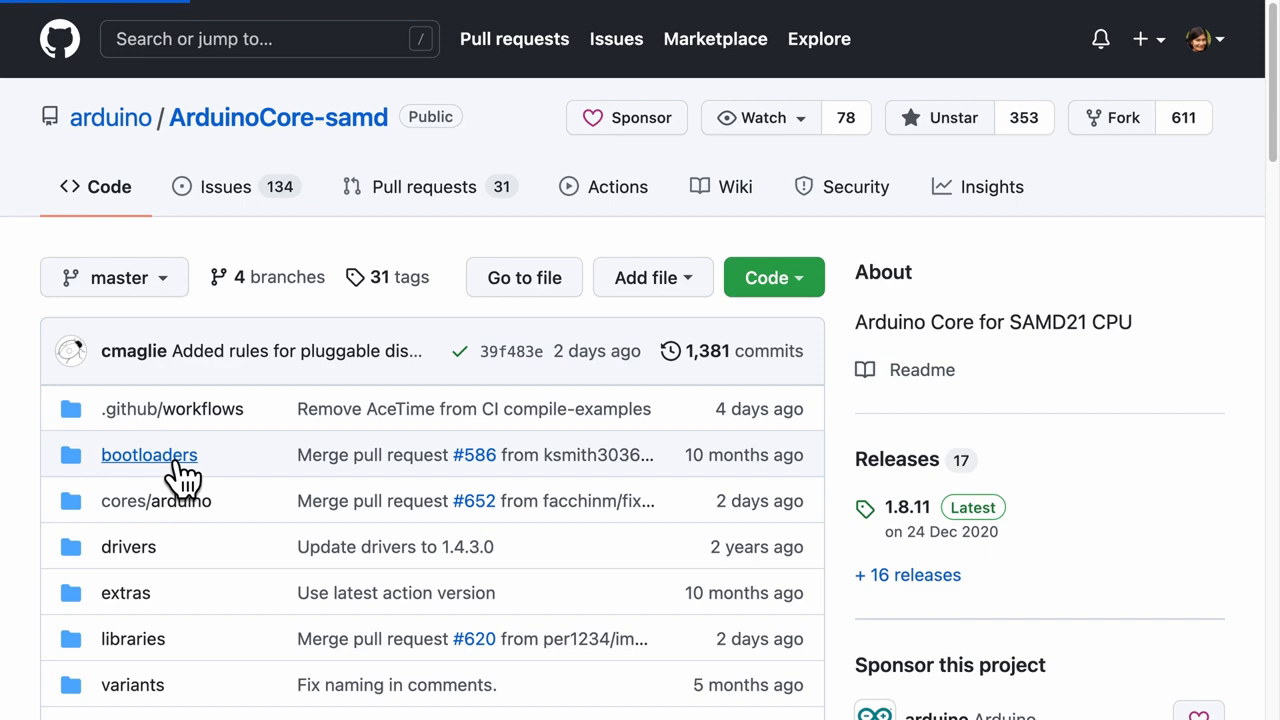
# - Browse ArduinoCore-samd's bootloaders folder, then read the sketch specification's src subfolder section
pyautogui.click(149, 455)
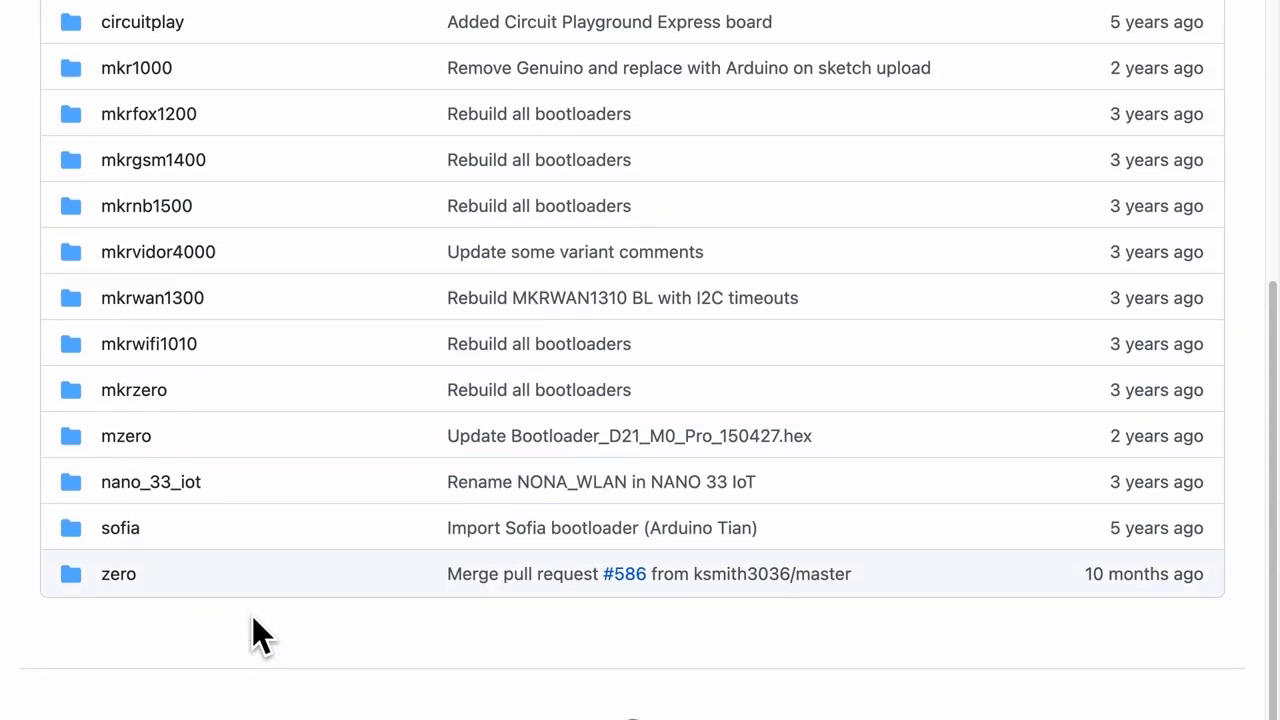
pyautogui.click(118, 573)
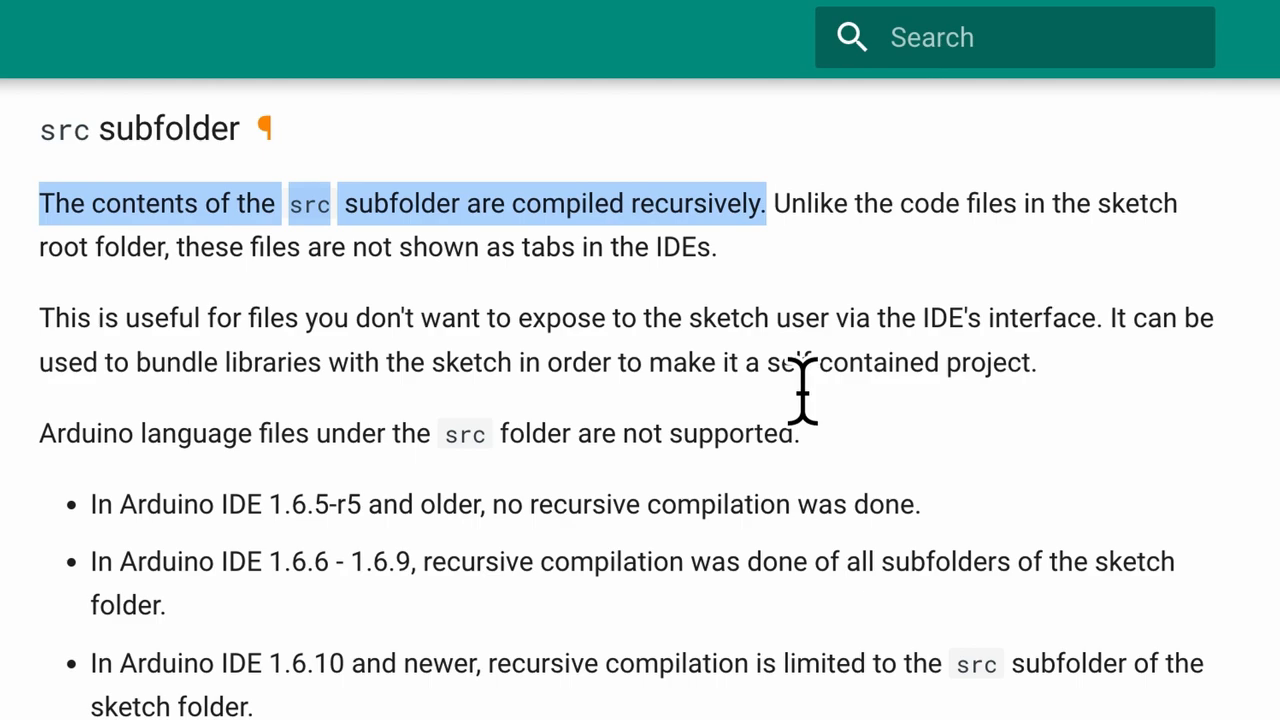
pyautogui.click(914, 231)
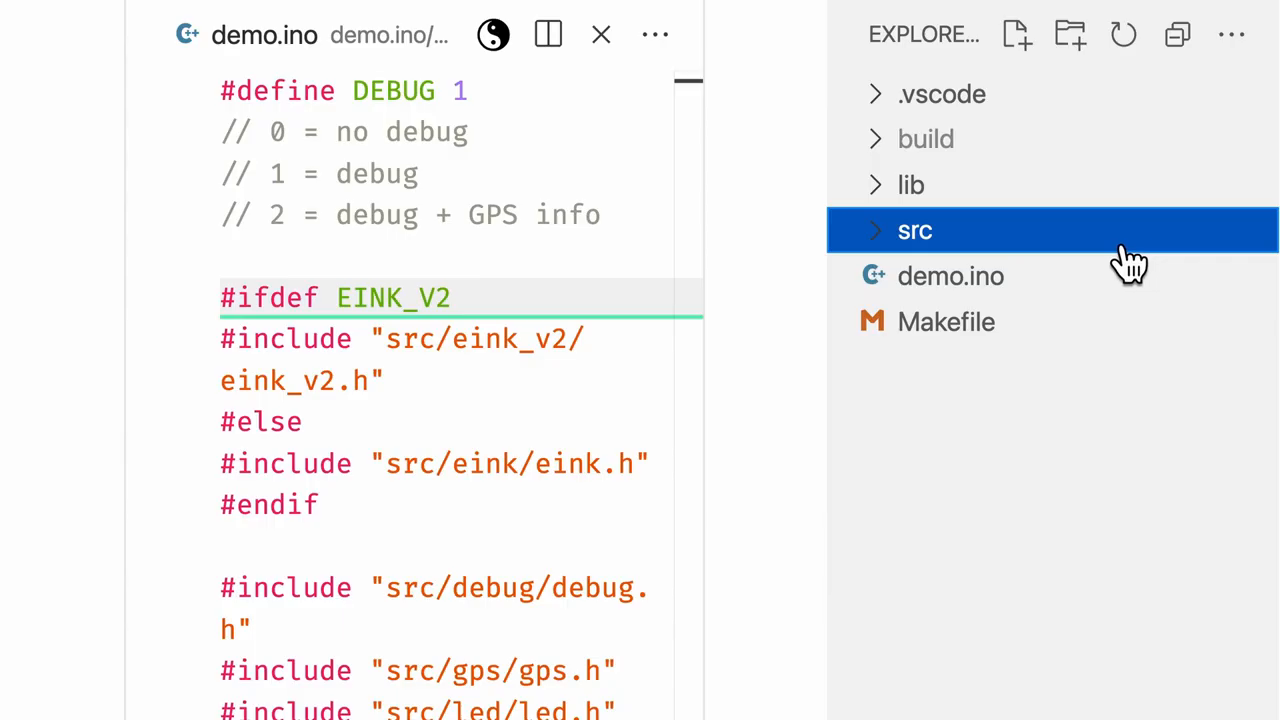
pyautogui.moveTo(1170, 265)
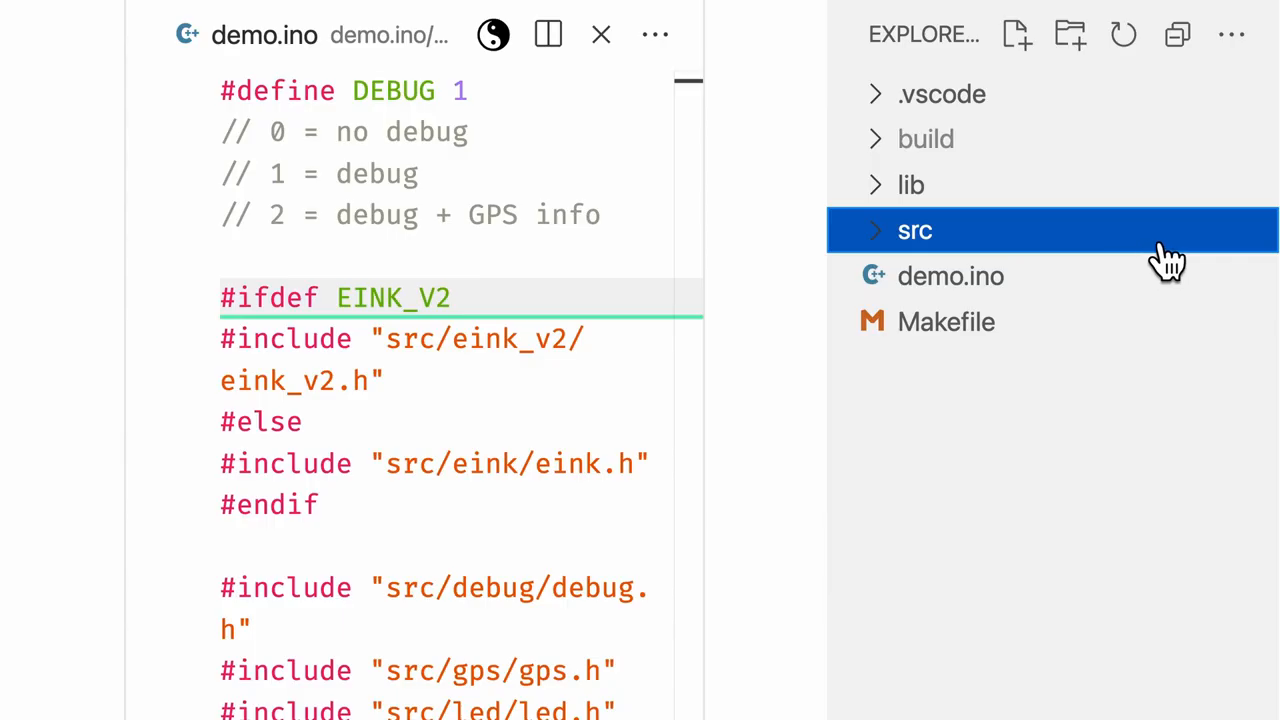
# - Expand src, change demo.ino's local address to LOCAL_ADDRESS, and open the Makefile
pyautogui.click(914, 230)
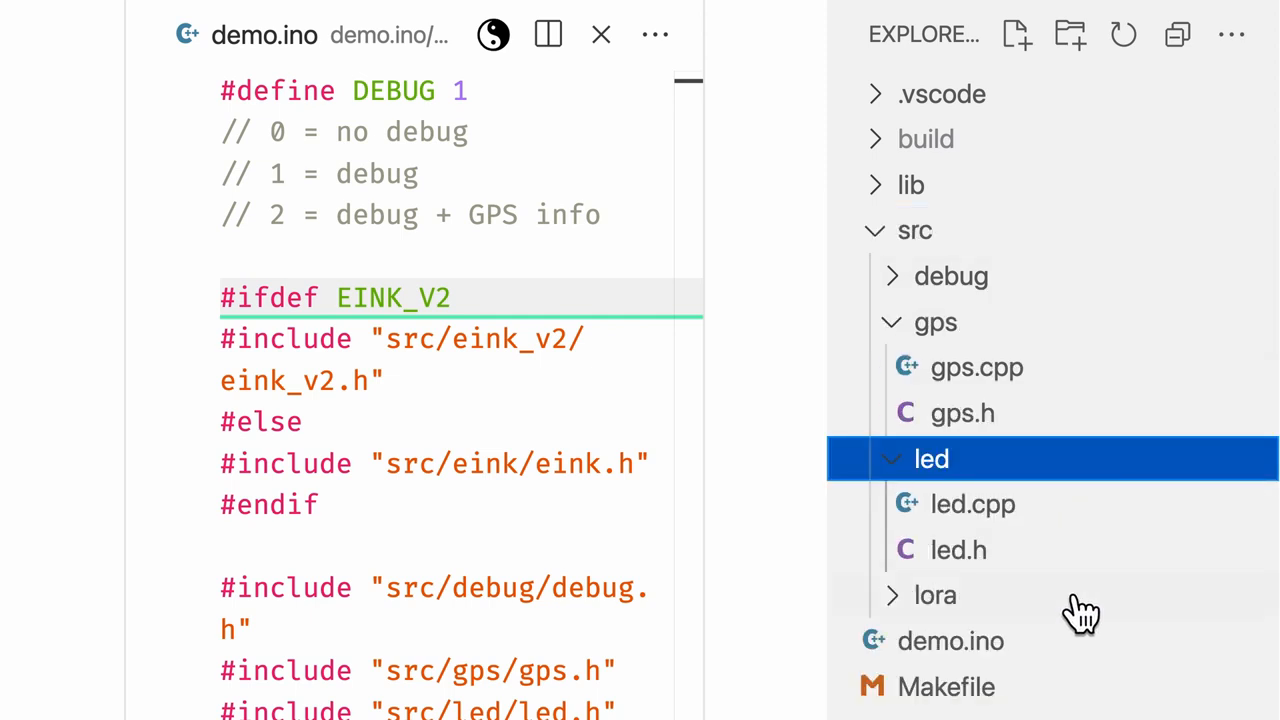
pyautogui.click(934, 595)
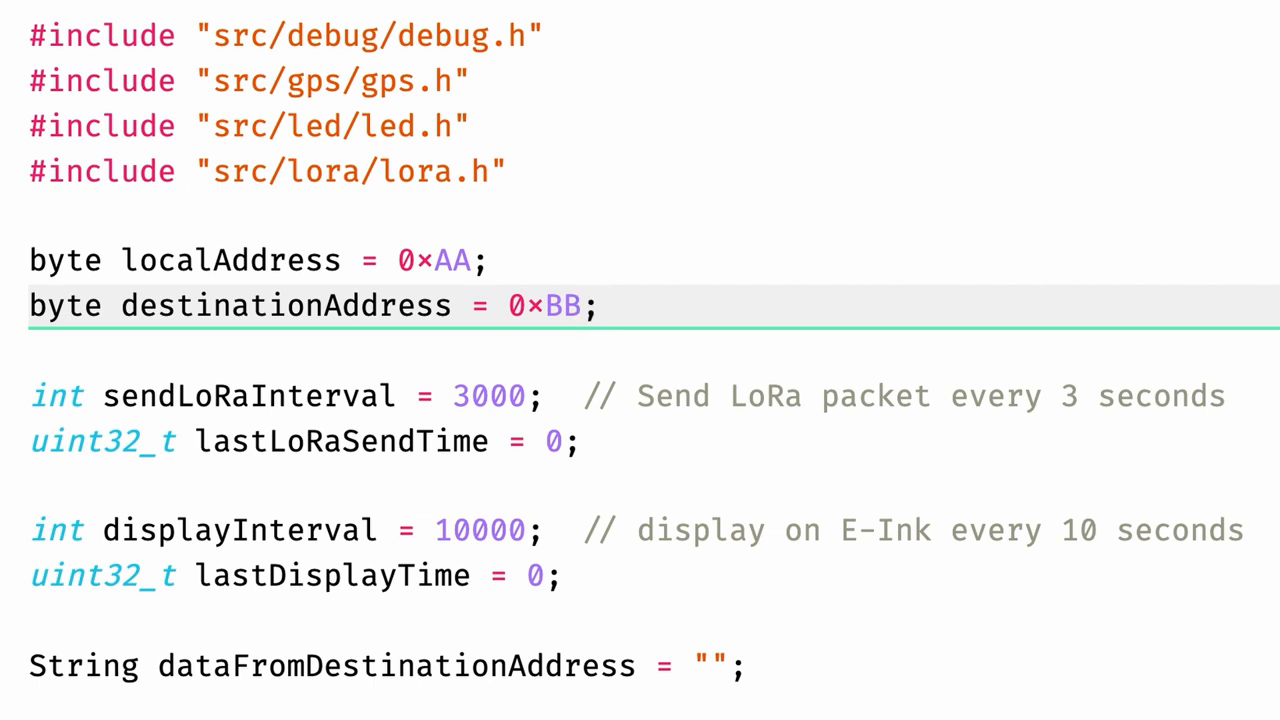
pyautogui.write('LOCAL_ADDRESS=0xAA -DDESTINATION_ADDRESS=0xBB -DEINK_V2" --output-dir $(BUILD) ./')
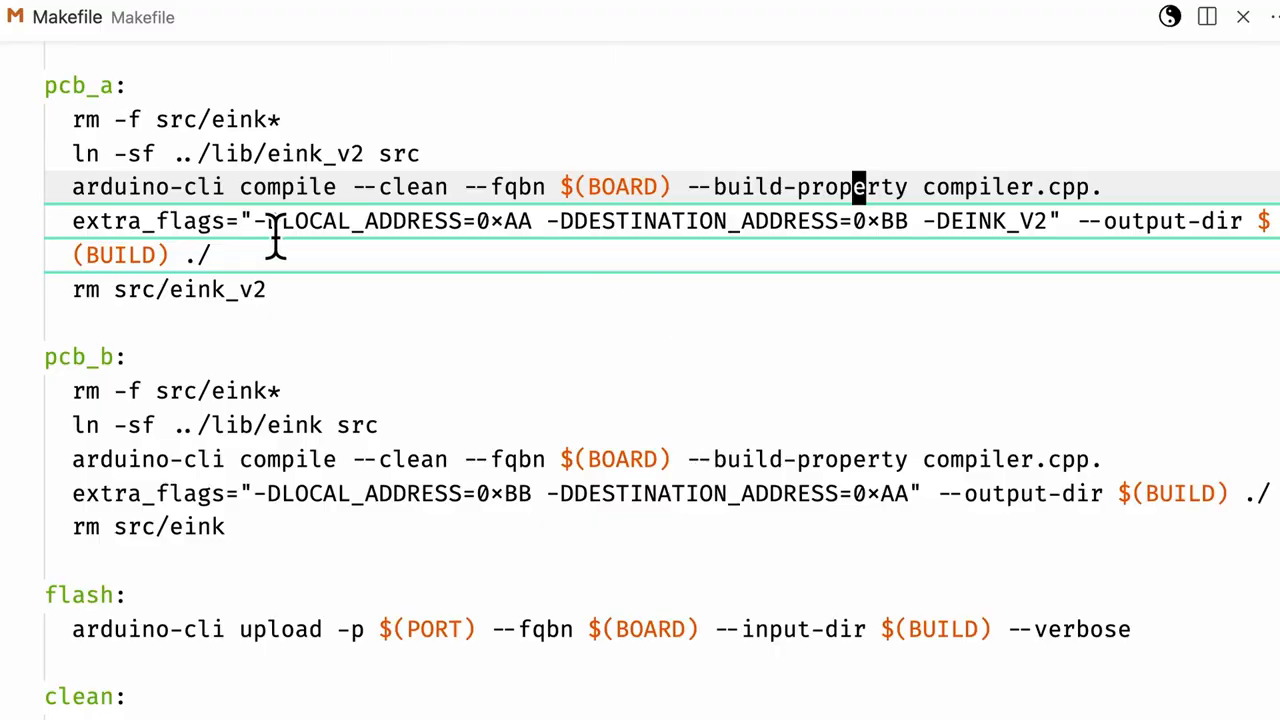
pyautogui.doubleClick(350, 221)
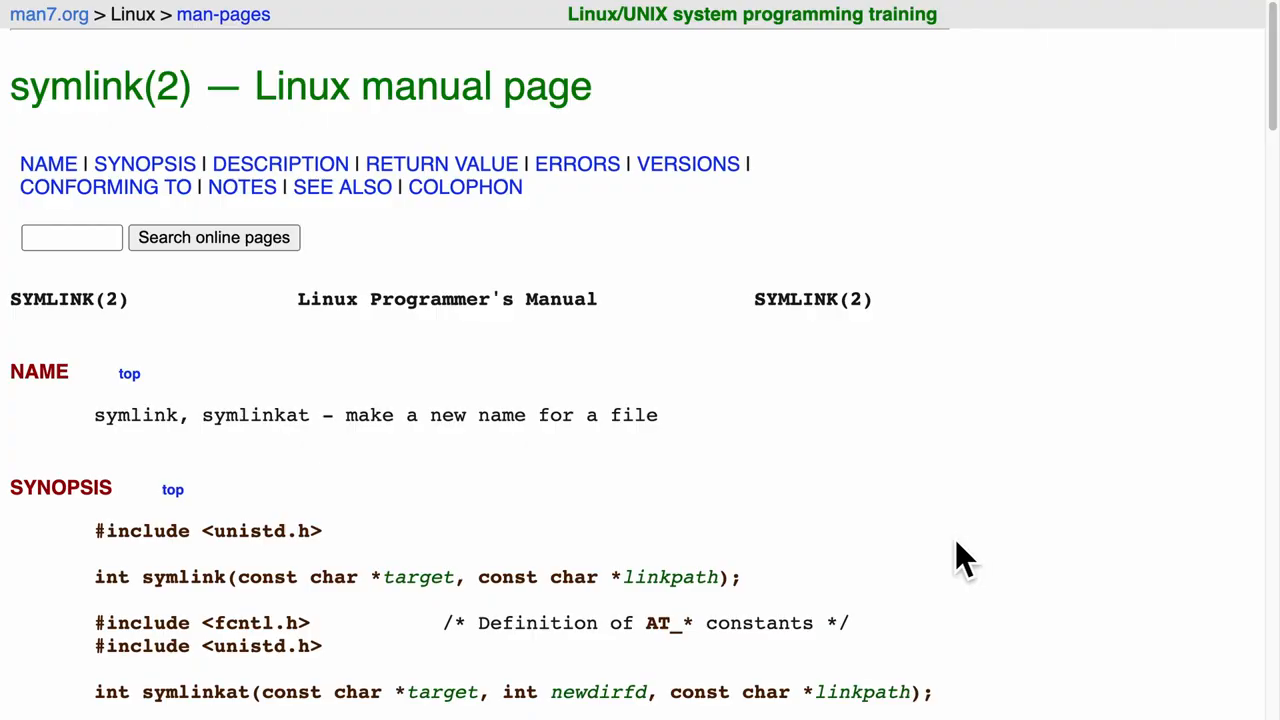
pyautogui.moveTo(105, 95)
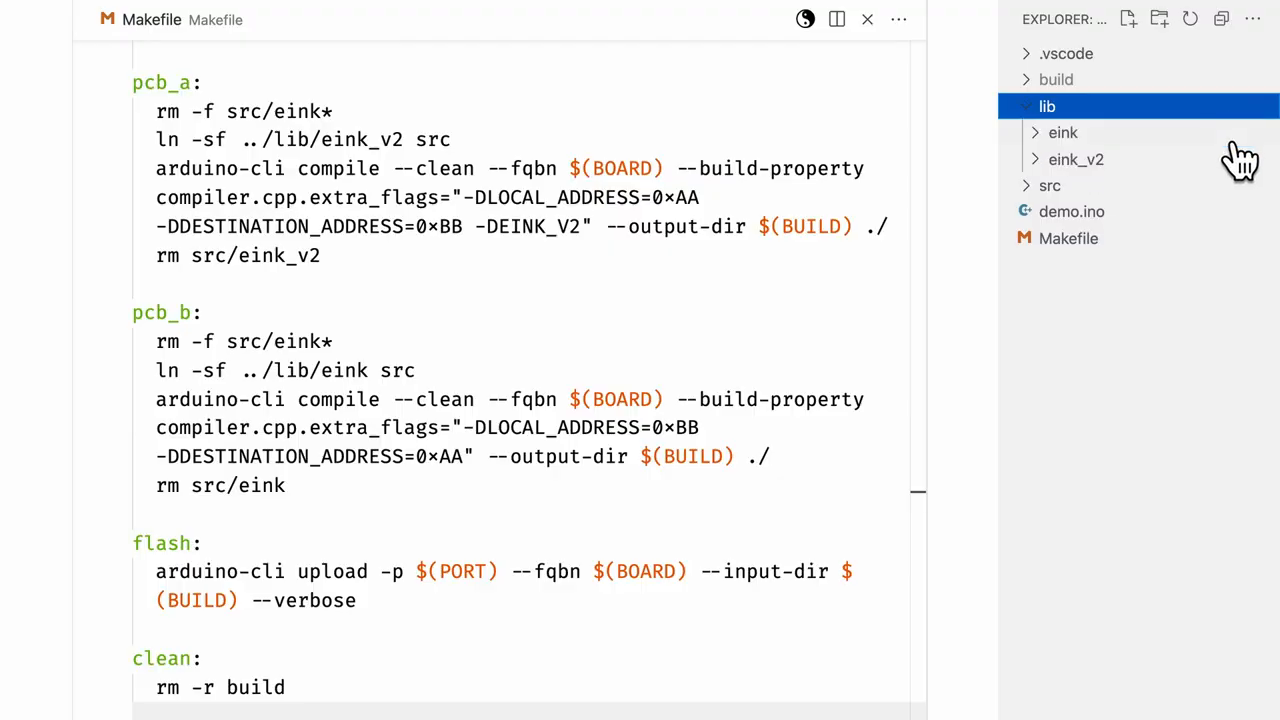
# - Expand lib to show eink and eink_v2, then return to the Makefile's ln -sf lines
pyautogui.click(1075, 159)
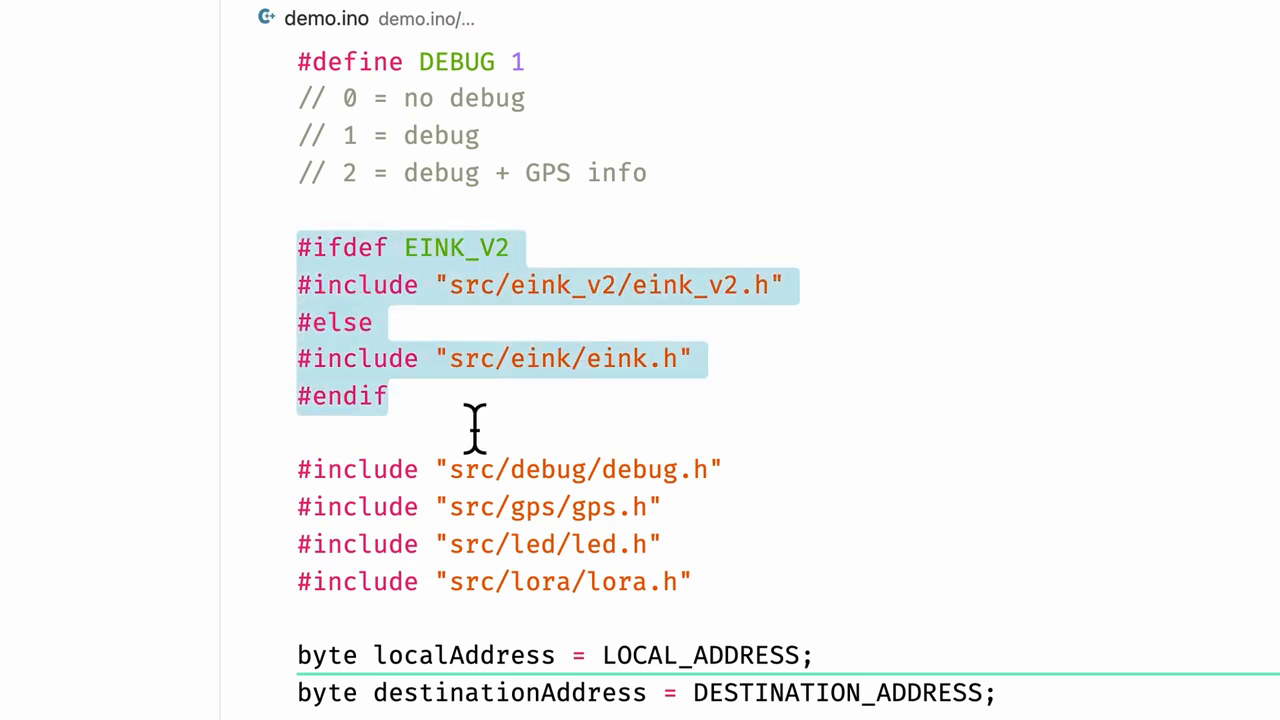
pyautogui.click(108, 19)
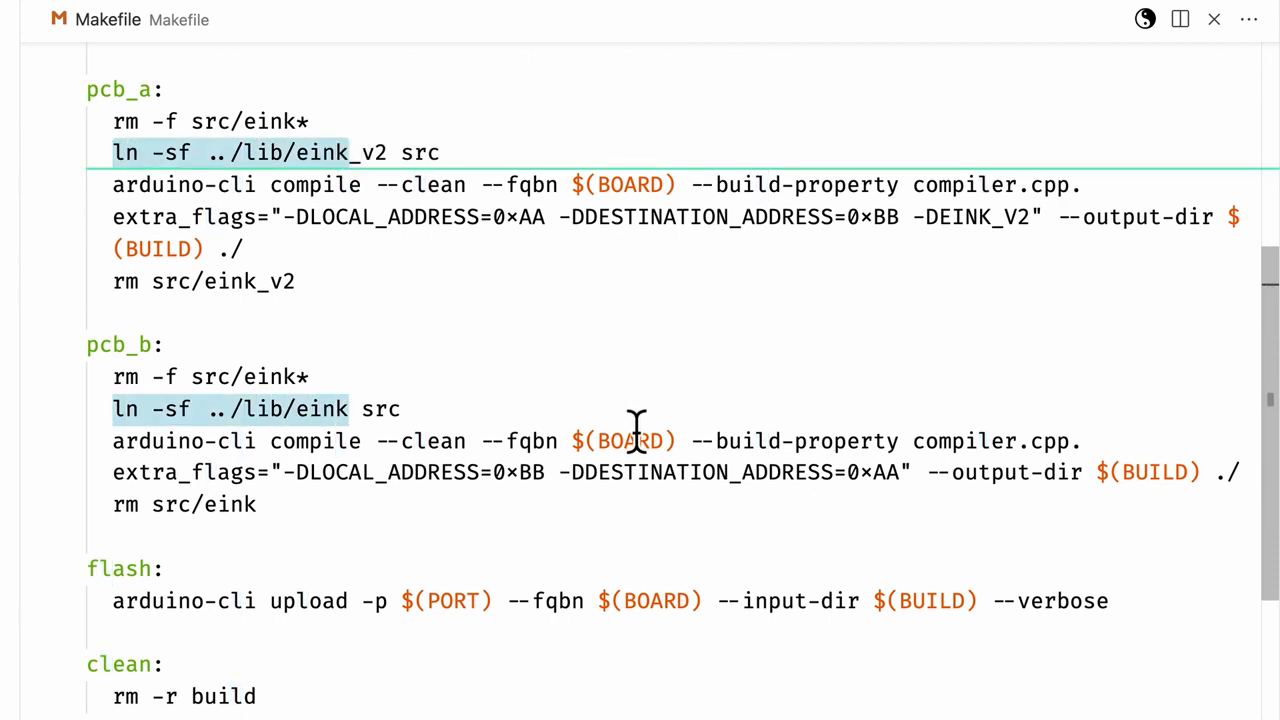
pyautogui.moveTo(655, 358)
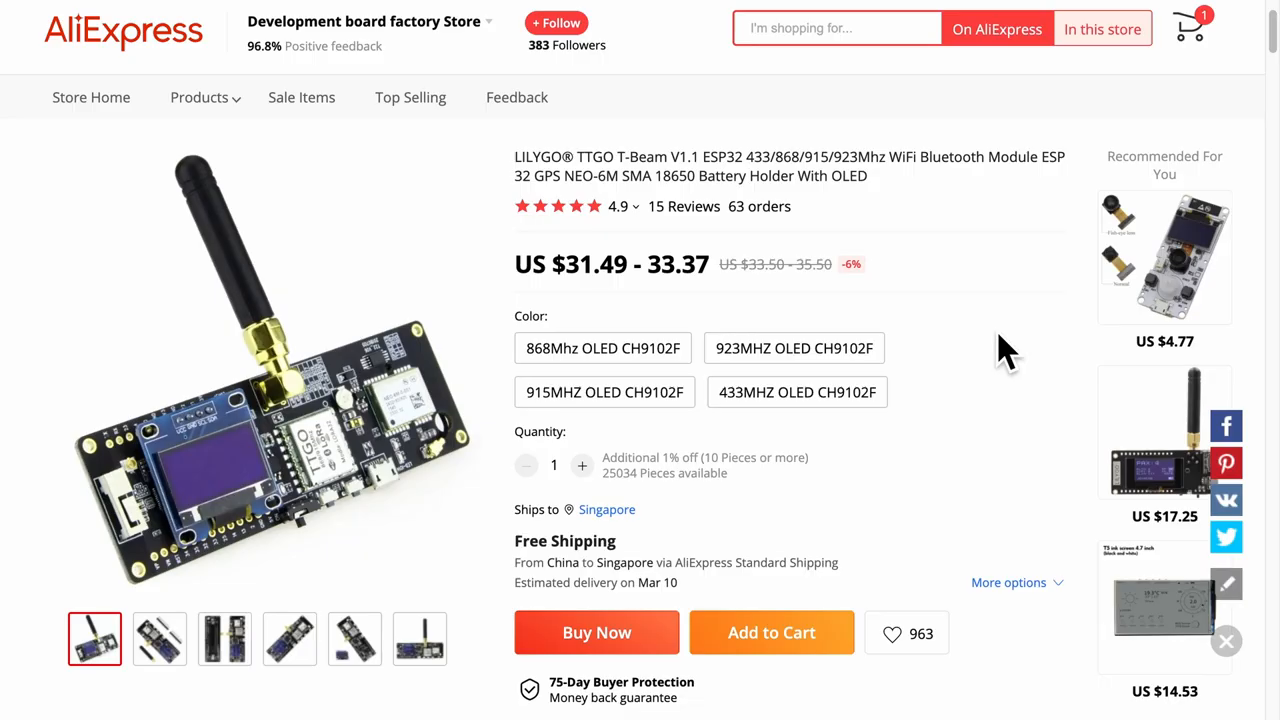
pyautogui.moveTo(315, 490)
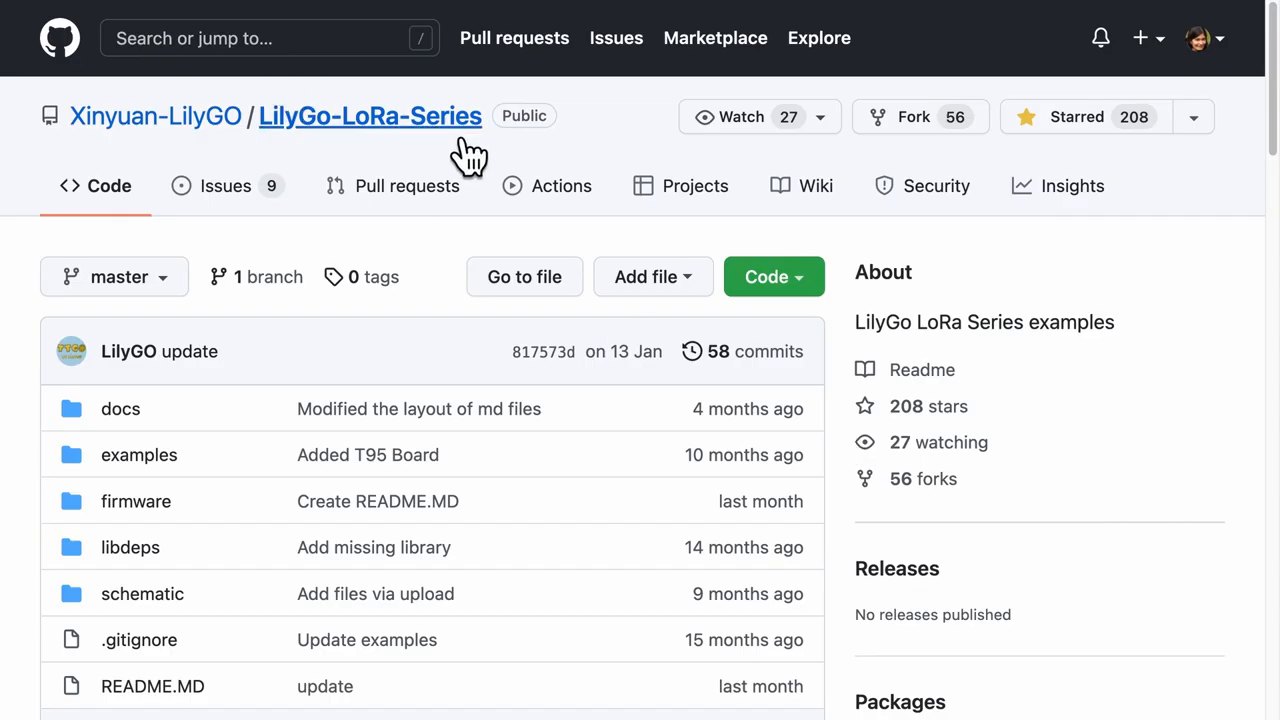
# - Scroll the LilyGo-LoRa-Series repository down to its README quick-start
pyautogui.scroll(-3)
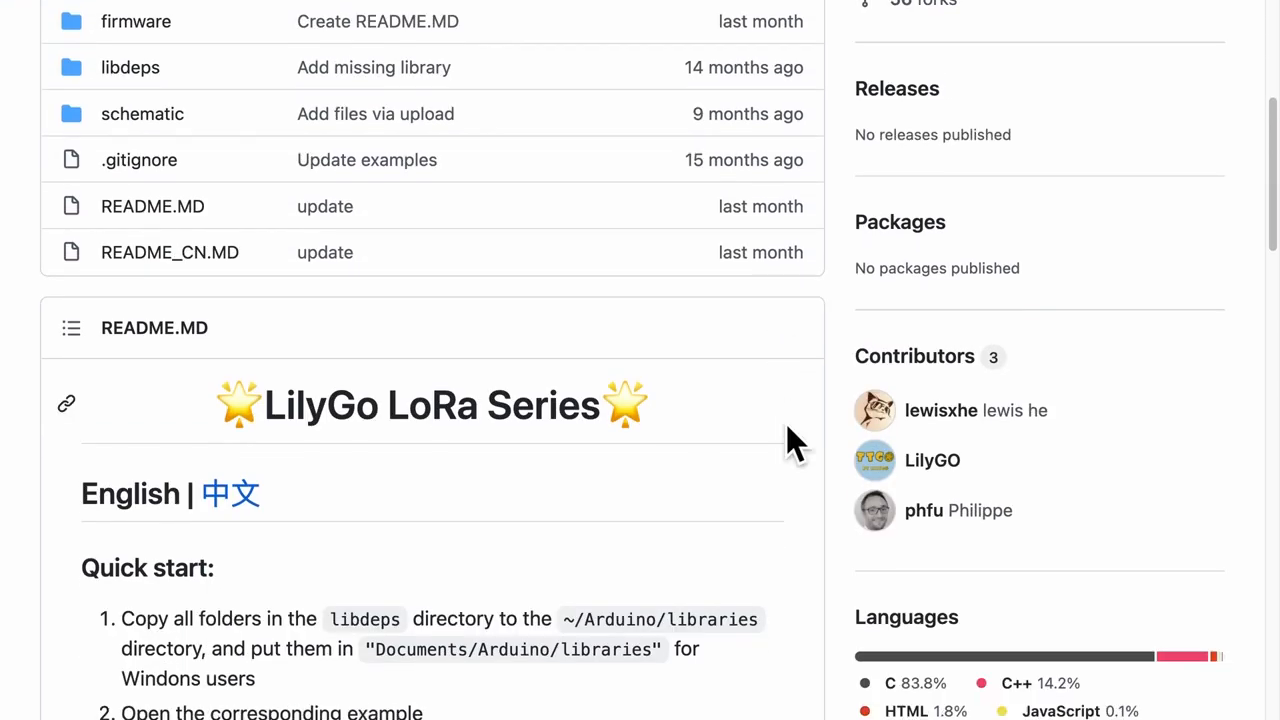
pyautogui.scroll(-3)
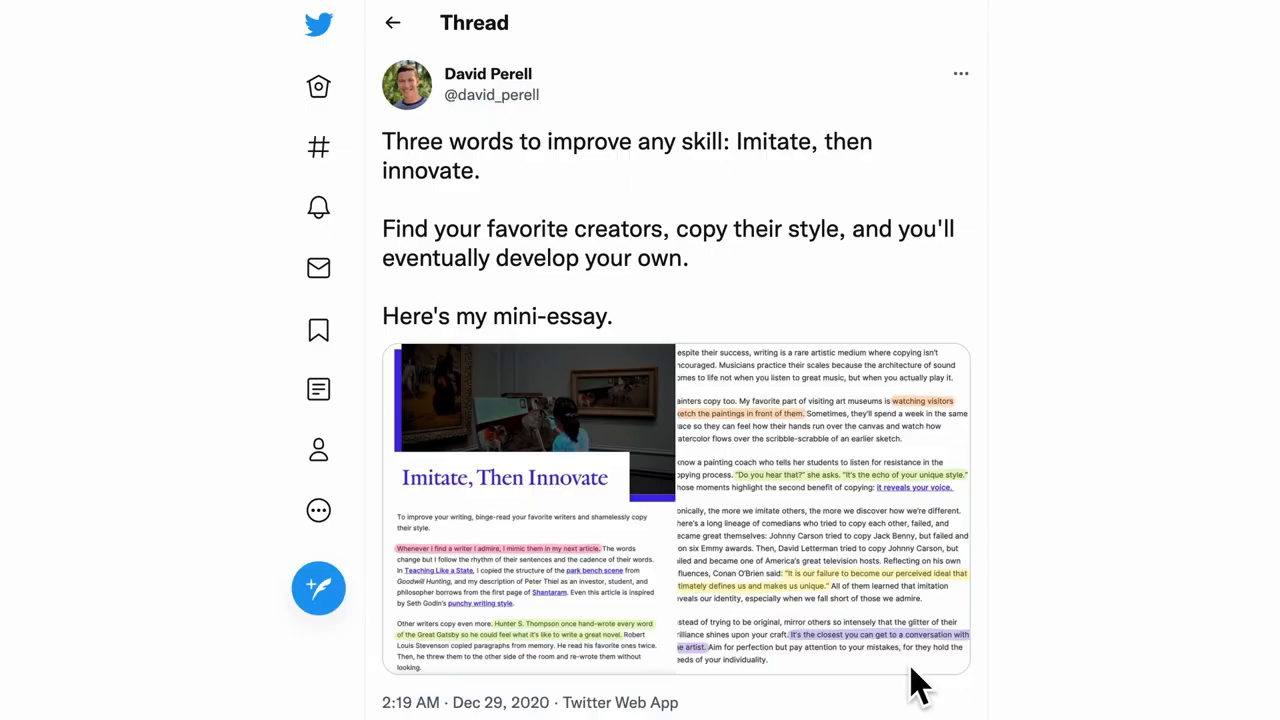
pyautogui.moveTo(390, 240)
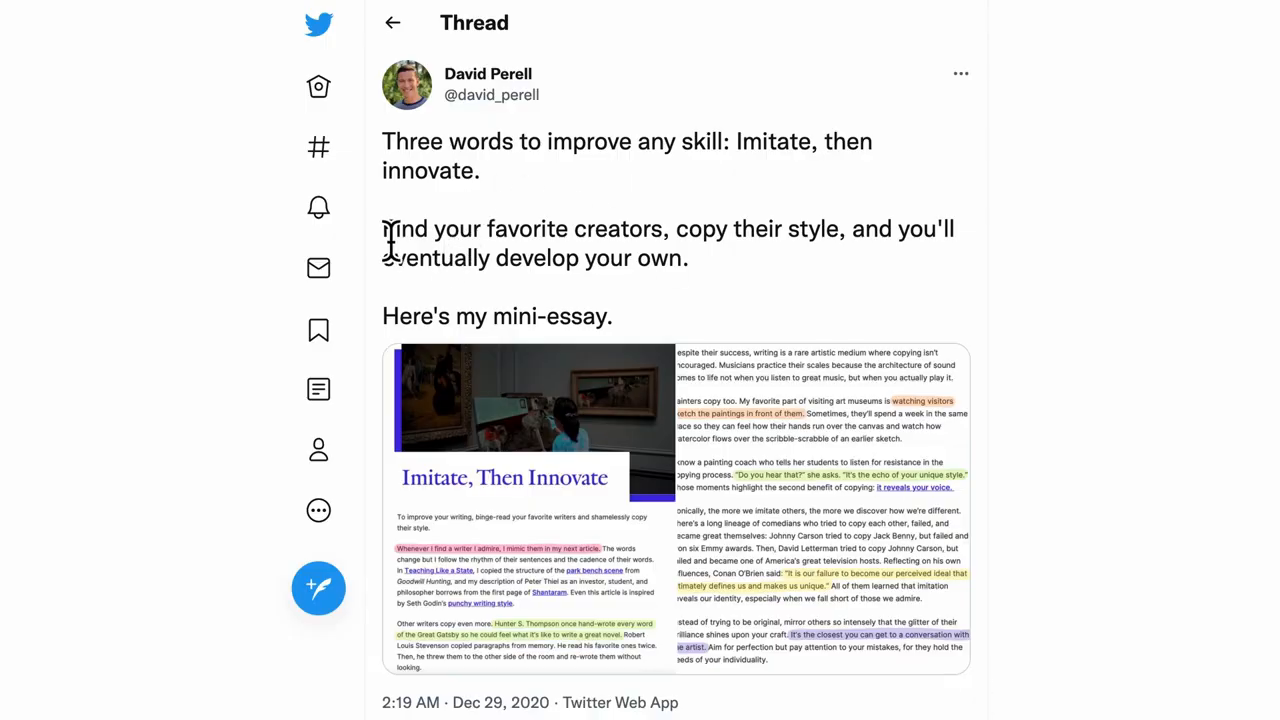
# - Highlight the thread's sentence about copying your favorite creators
pyautogui.moveTo(382, 228); pyautogui.dragTo(688, 258)
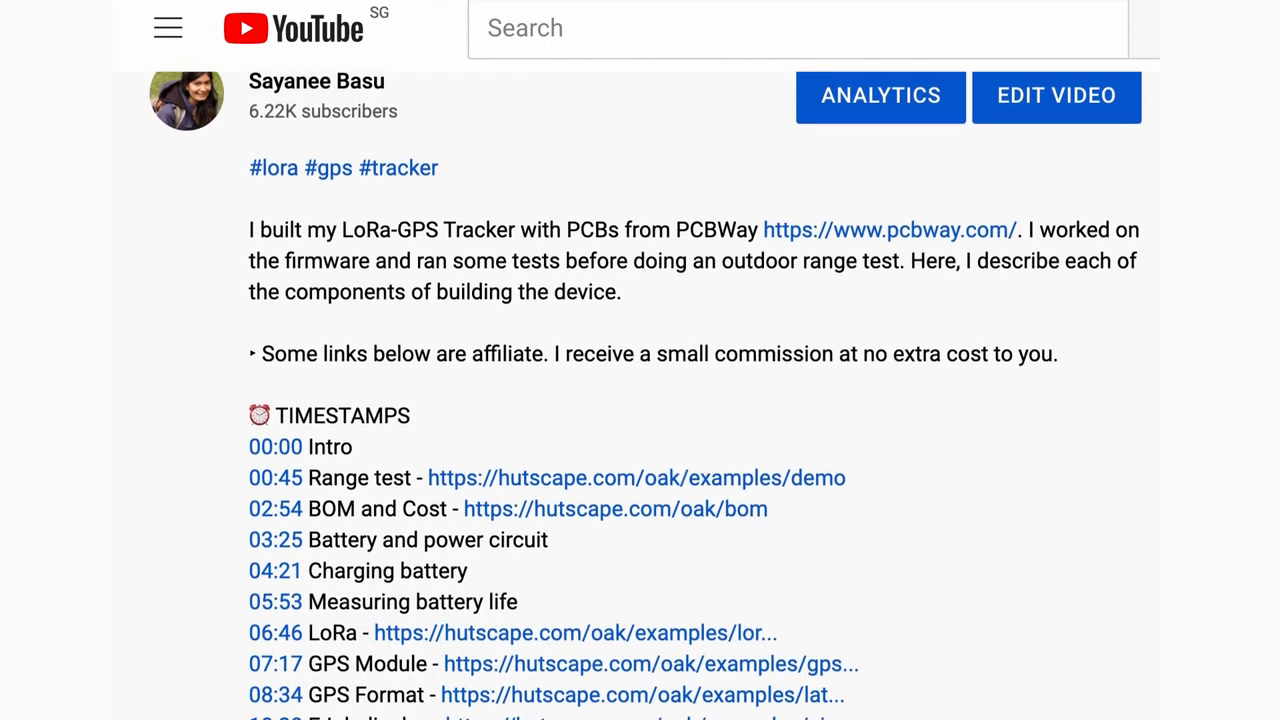
# - Scroll the video description to the TIMESTAMPS list
pyautogui.scroll(-3)
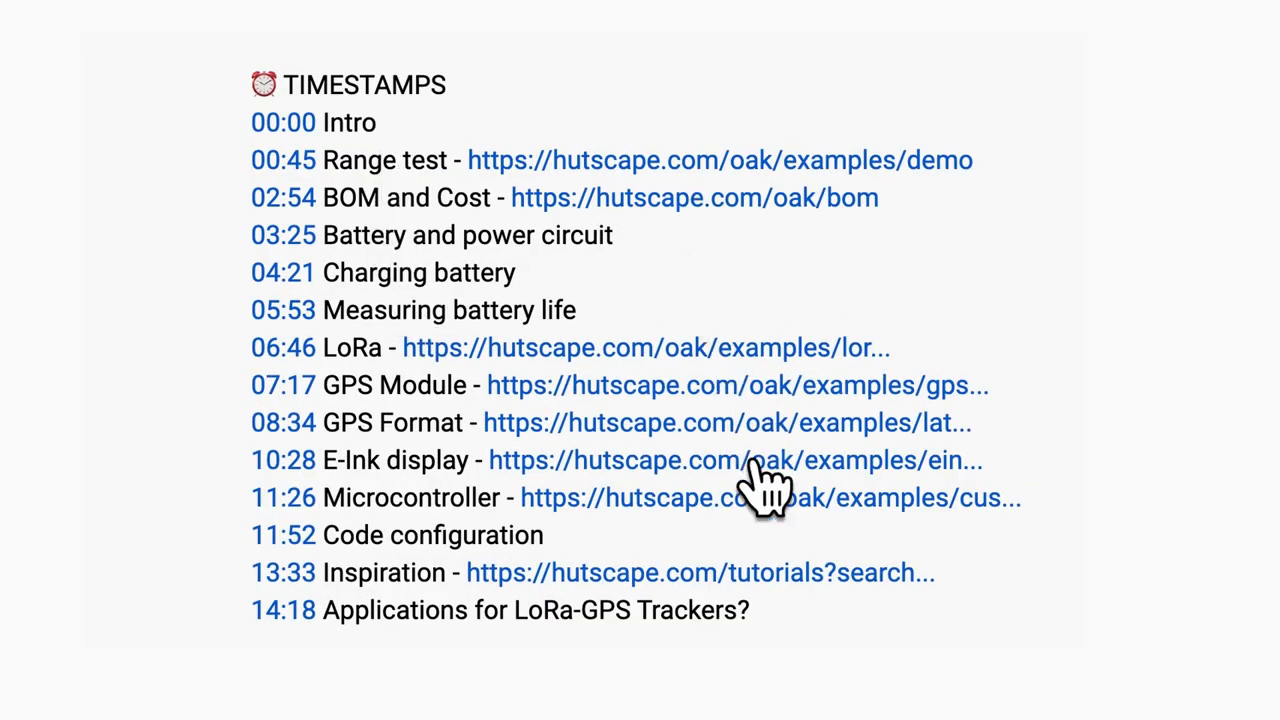